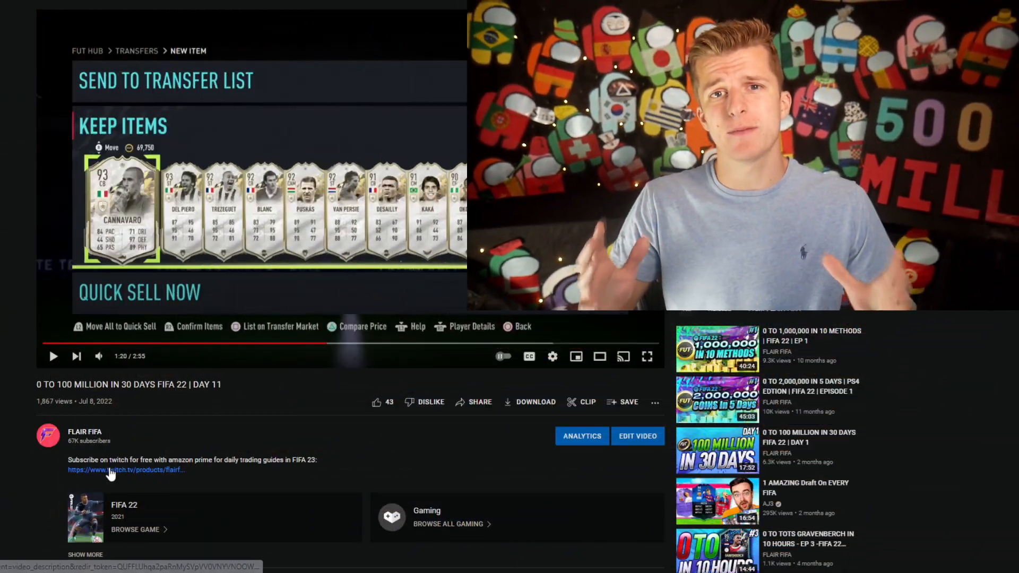
# Follow the video description link to the FIFA 23 Daily Trading Guide document.
pyautogui.click(123, 470)
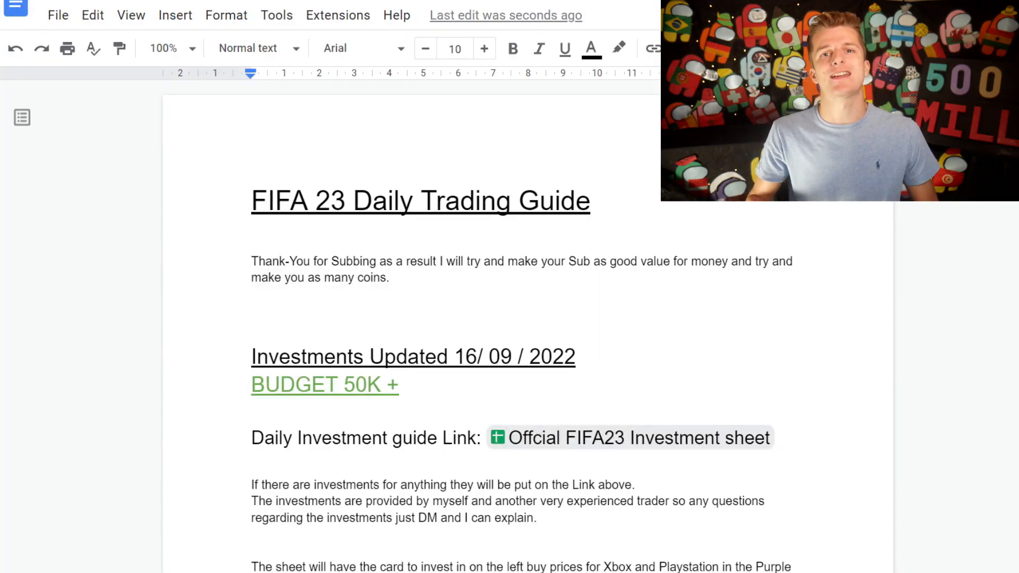
# Scroll through the Daily Trading Guide before moving to the FUTBIN home page.
pyautogui.scroll(-3)
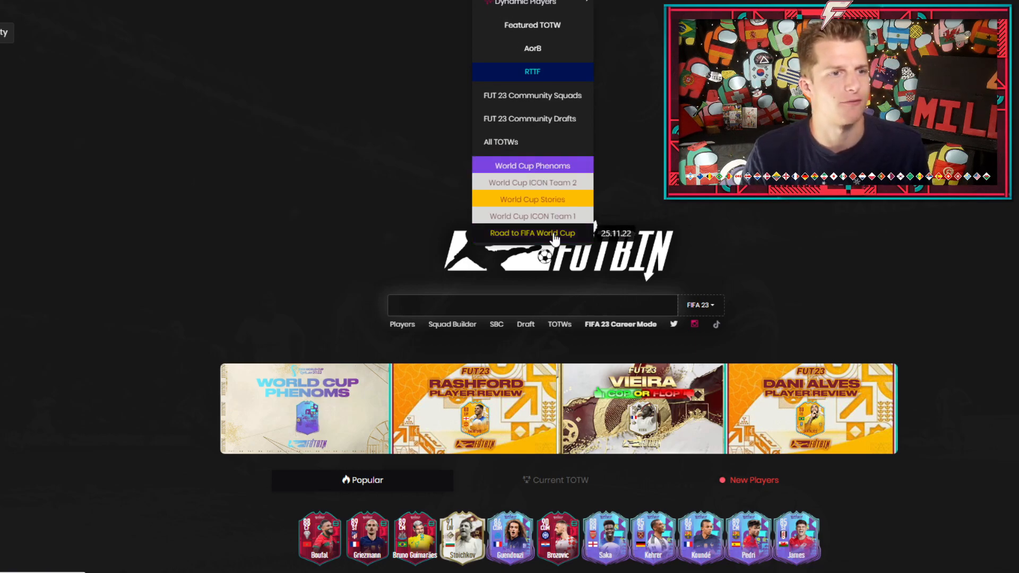
# Choose Road to FIFA World Cup from the squads dropdown and look over its promo cards and prices.
pyautogui.click(527, 305)
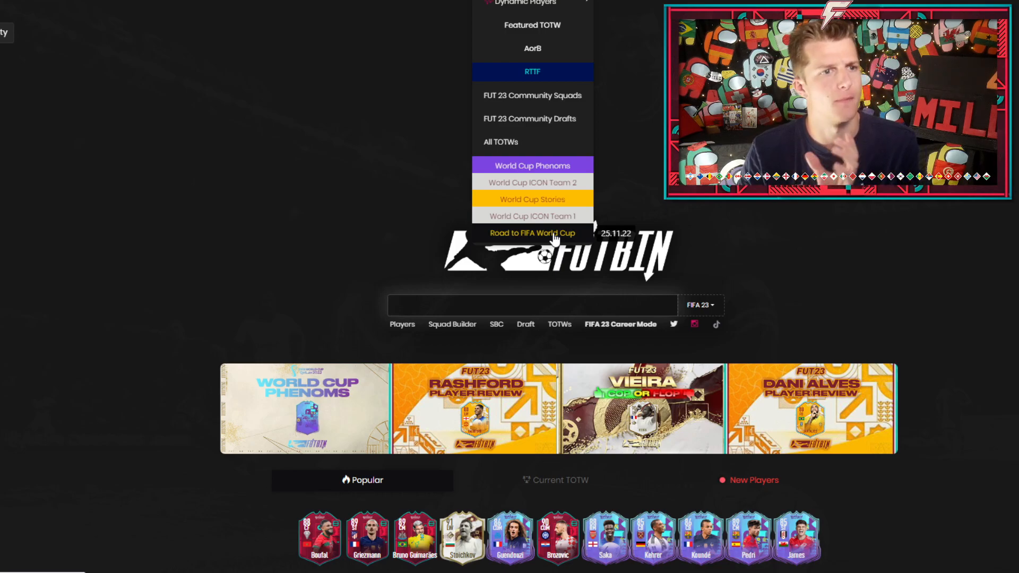
pyautogui.click(532, 232)
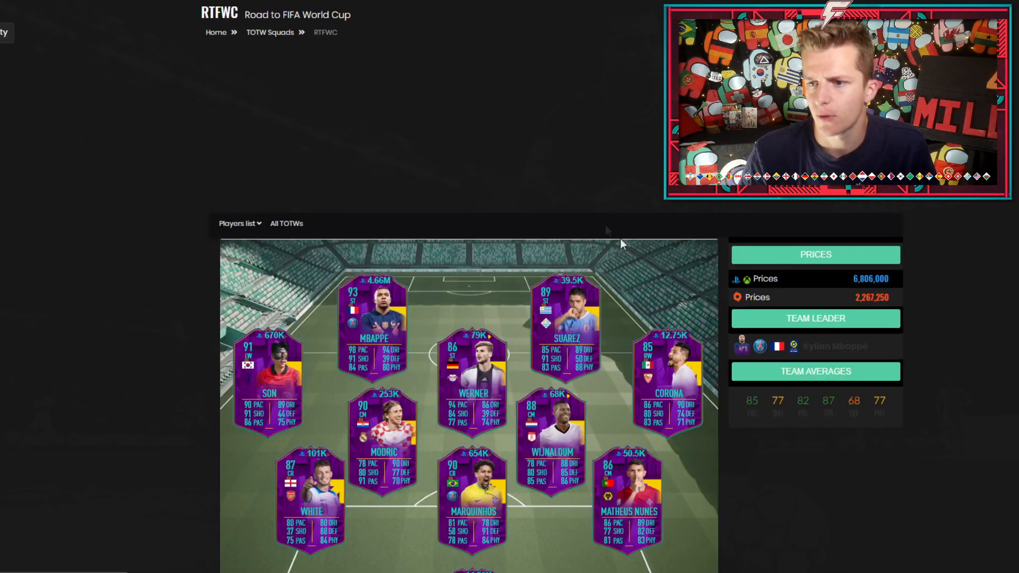
pyautogui.scroll(-3)
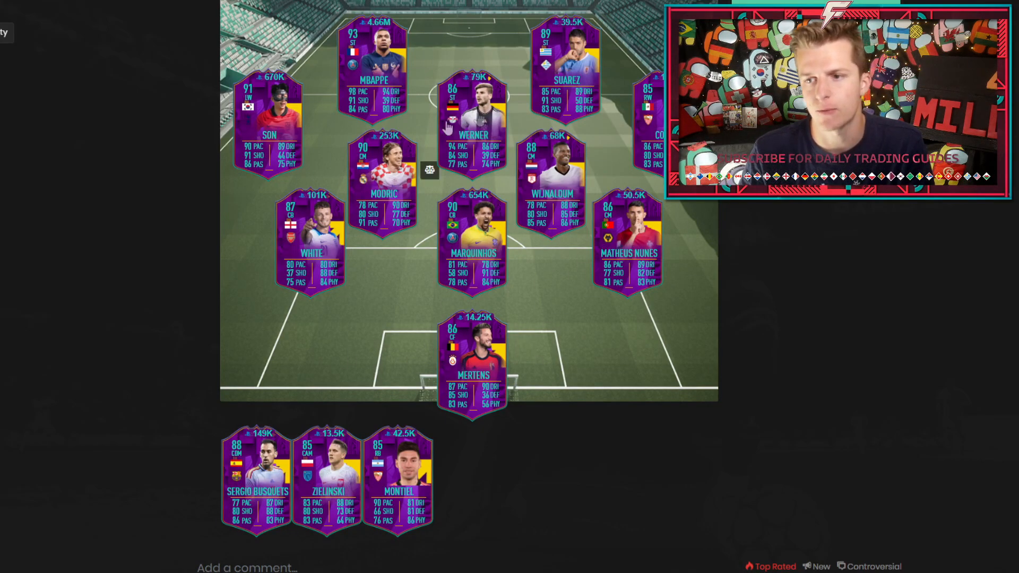
# Open Ben White's Road to World Cup card page from the squad.
pyautogui.click(311, 227)
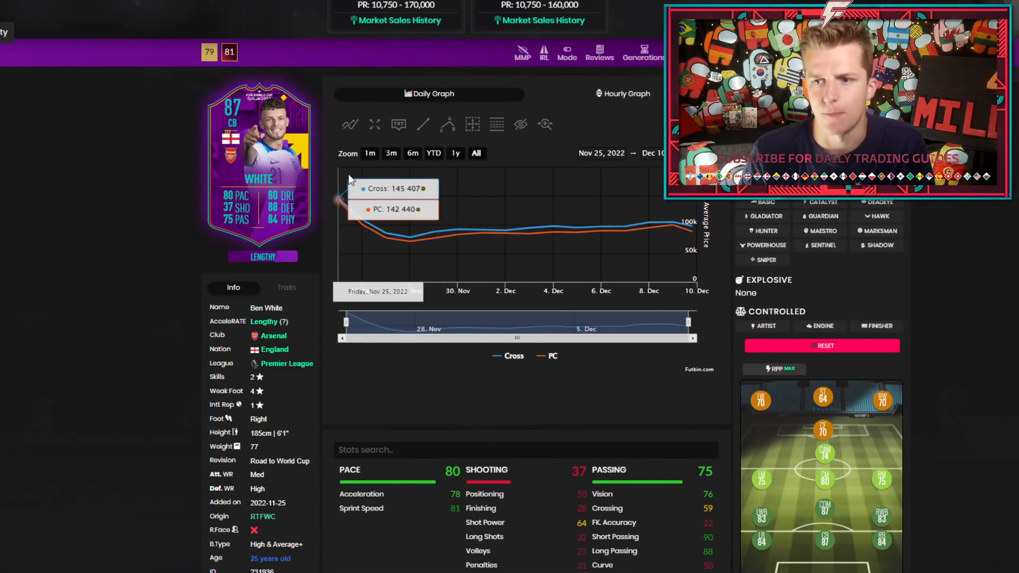
pyautogui.moveTo(411, 244)
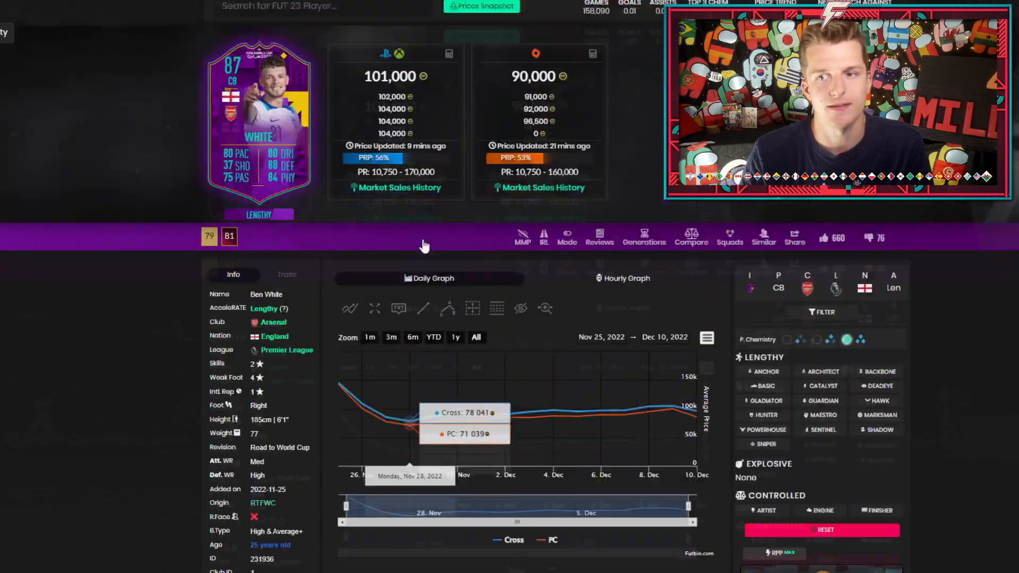
# Search 'al c' for Al Owairan's hero card and narrow his price graph to 21 Nov–10 Dec.
pyautogui.write('al c')
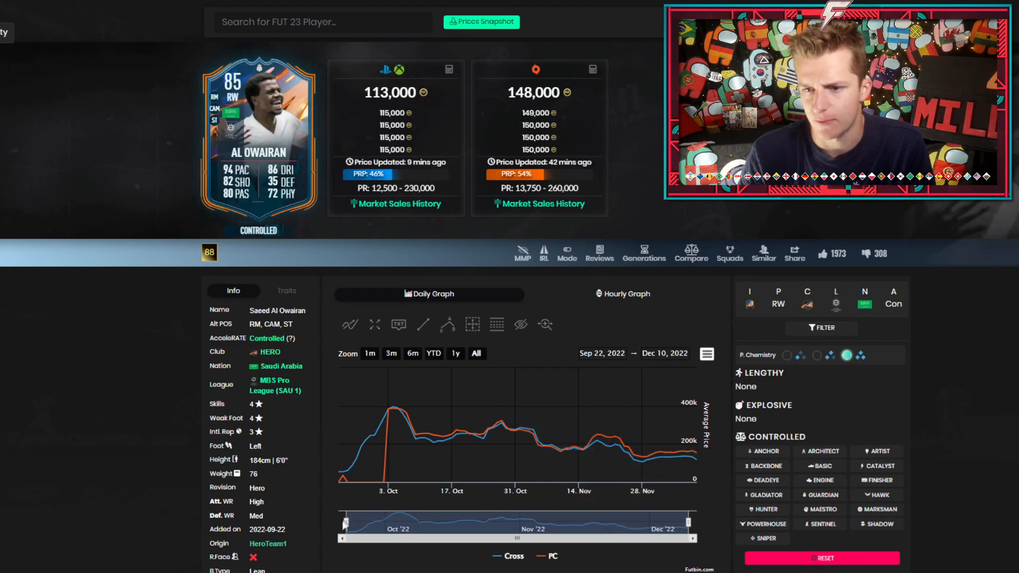
pyautogui.moveTo(341, 540); pyautogui.dragTo(607, 540)
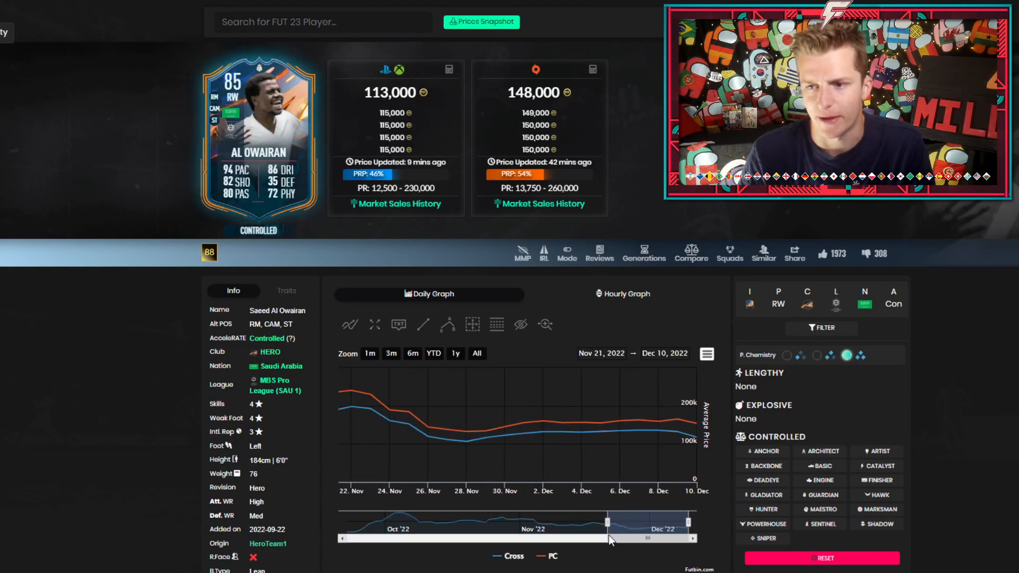
pyautogui.moveTo(467, 462)
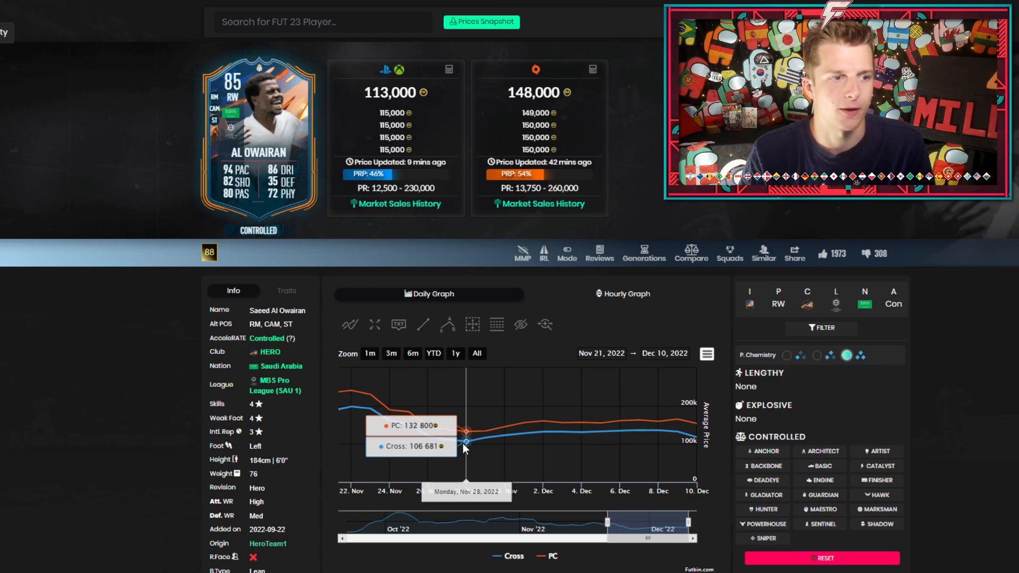
pyautogui.moveTo(370, 396)
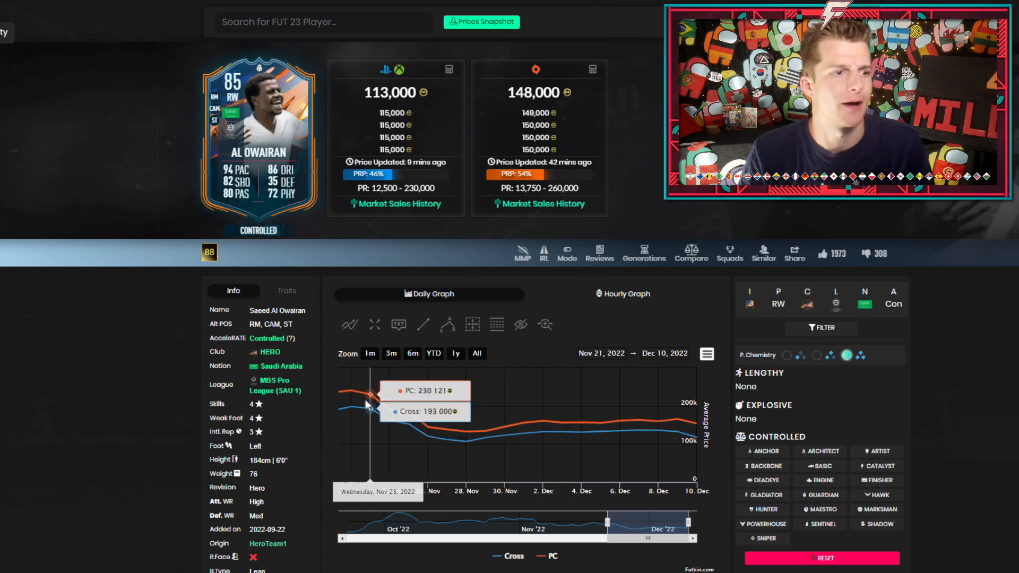
pyautogui.moveTo(407, 419)
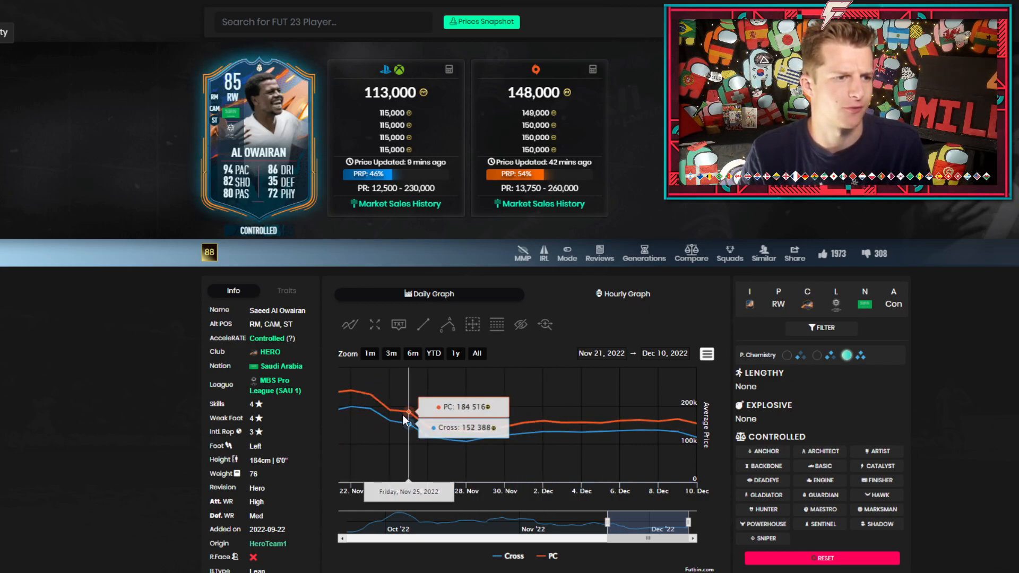
pyautogui.moveTo(465, 432)
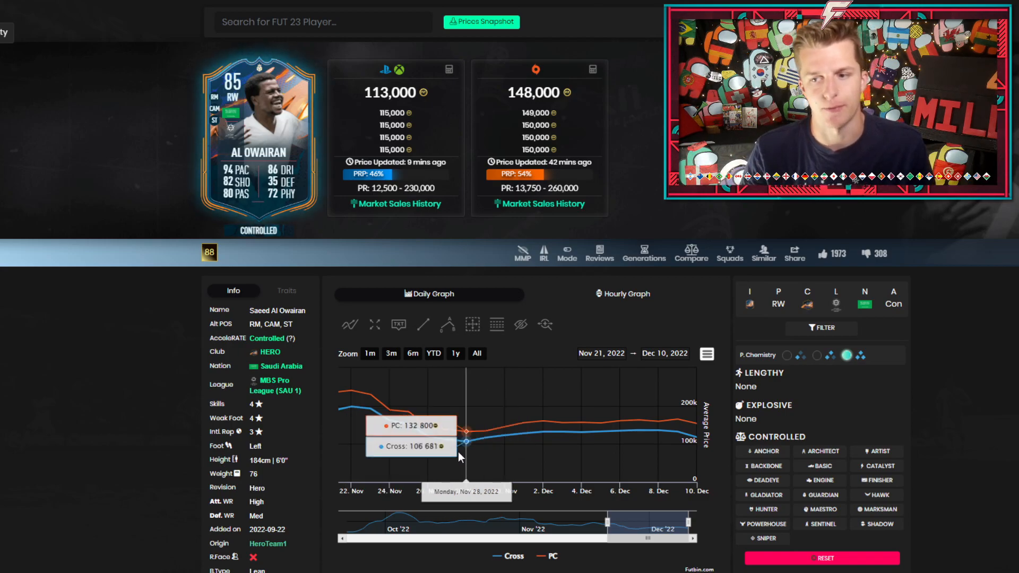
pyautogui.moveTo(500, 450)
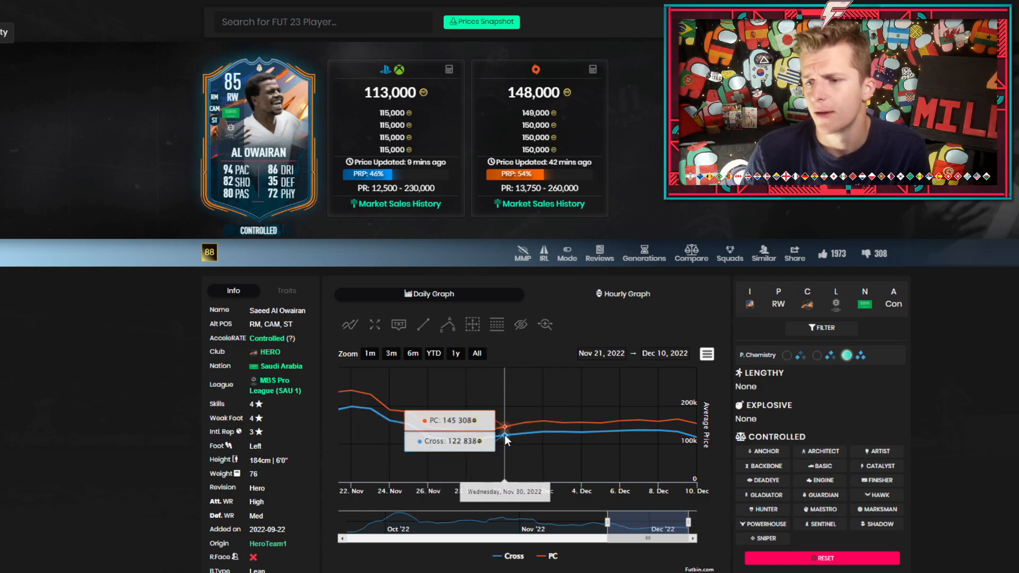
pyautogui.moveTo(680, 434)
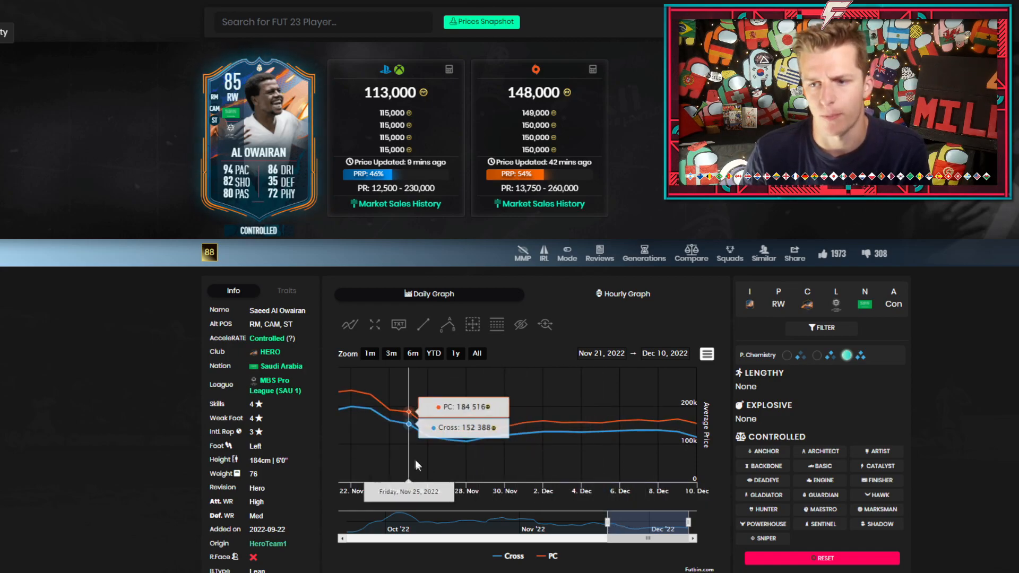
pyautogui.moveTo(428, 455)
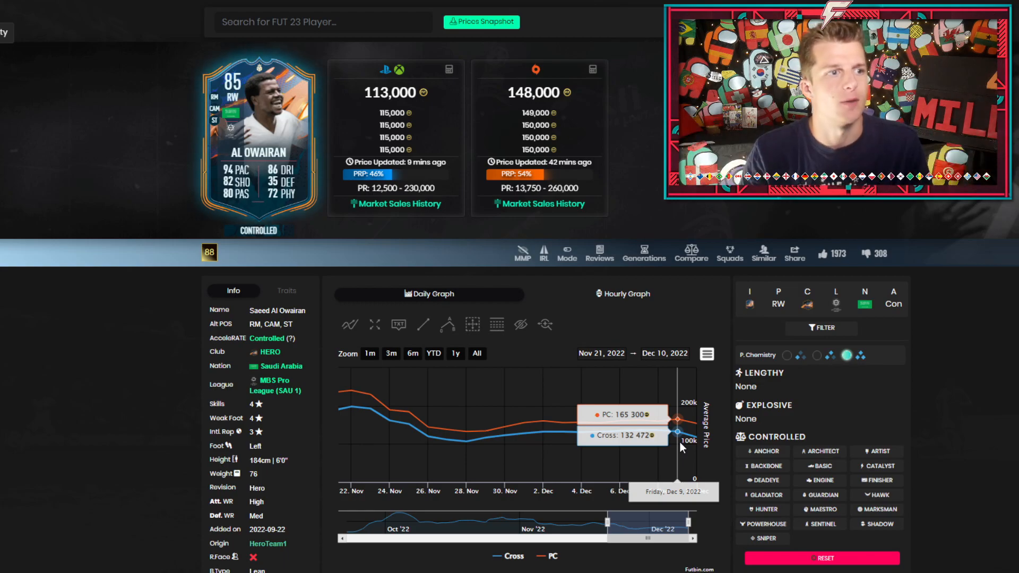
pyautogui.moveTo(546, 281)
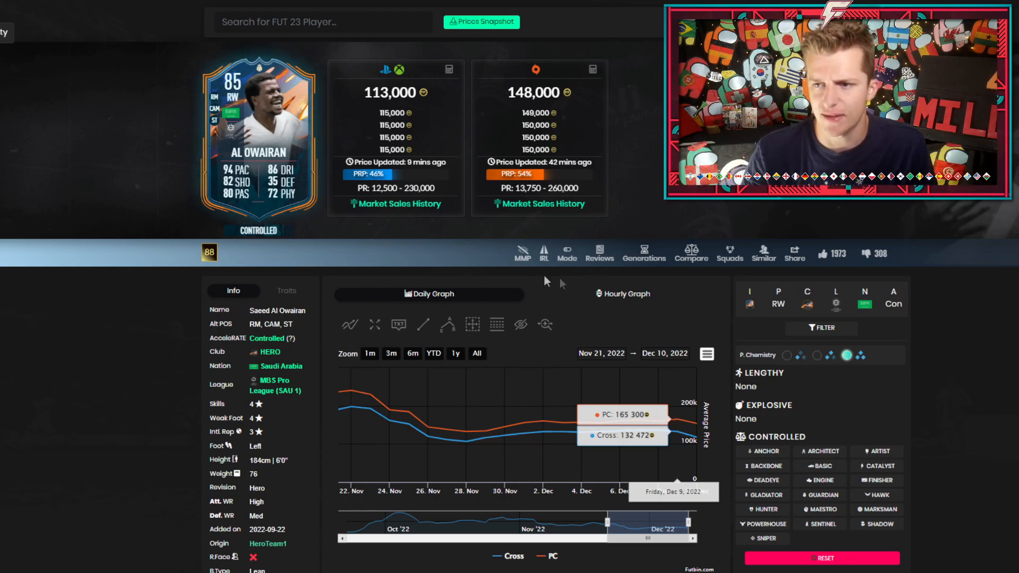
pyautogui.click(621, 294)
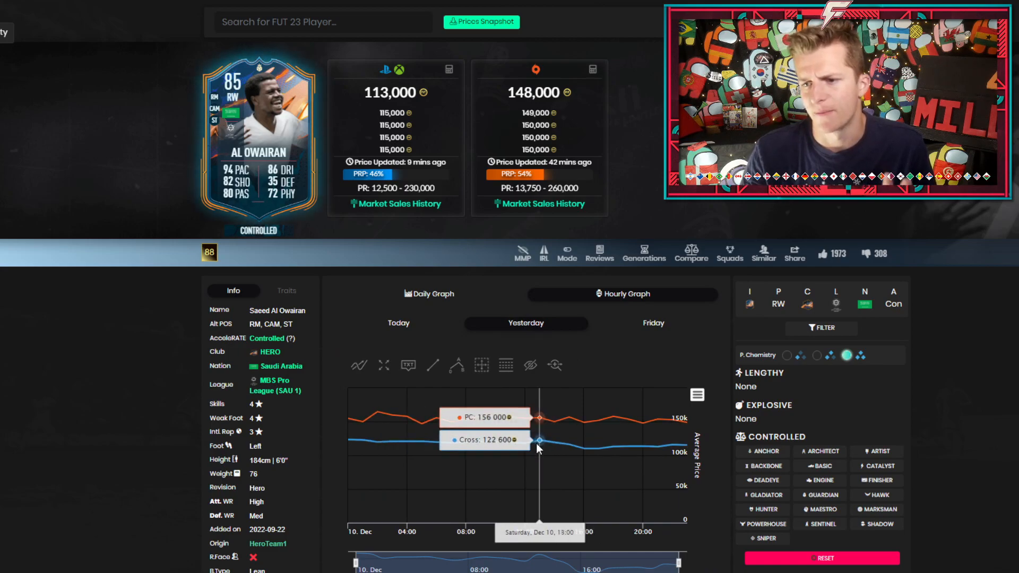
pyautogui.click(653, 323)
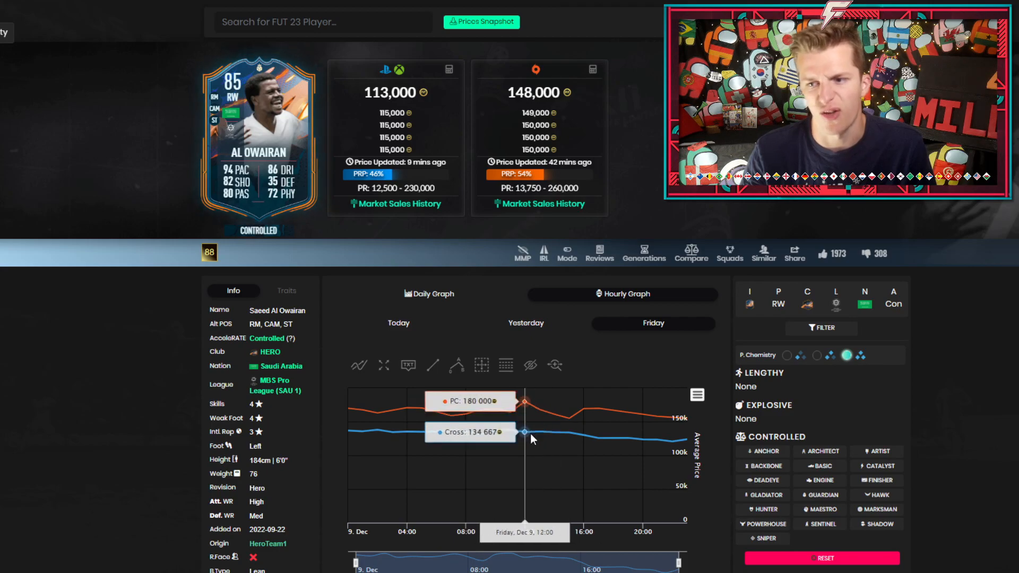
pyautogui.click(526, 323)
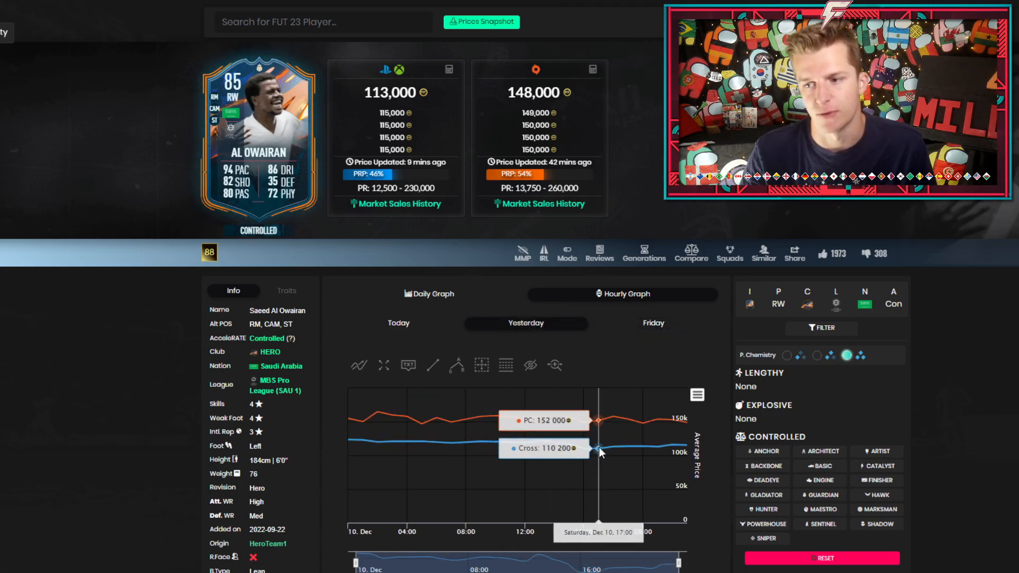
pyautogui.click(399, 323)
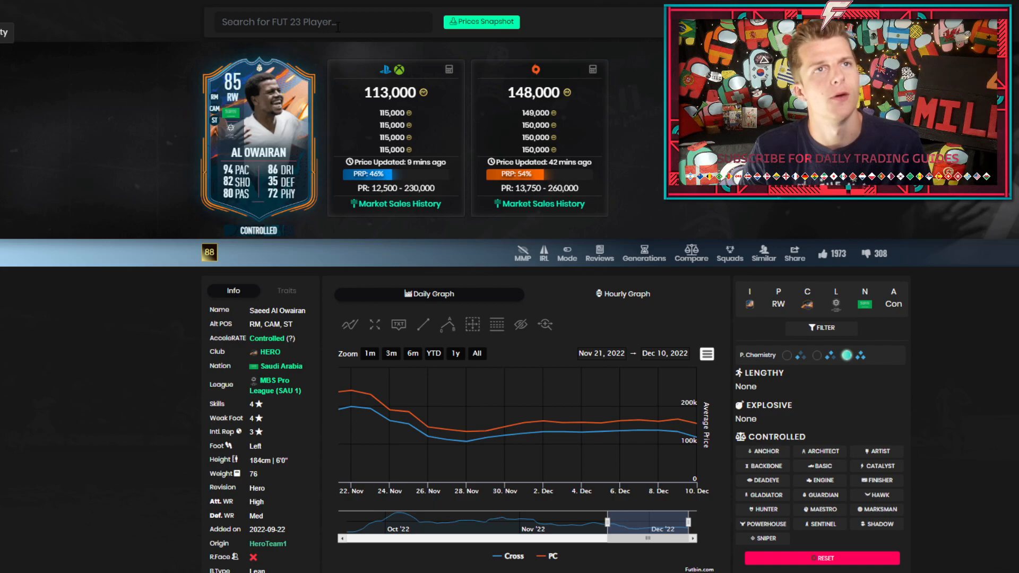
# Search 'od' for Ødegaard's RTTK card and view his hourly price graph.
pyautogui.write('od')
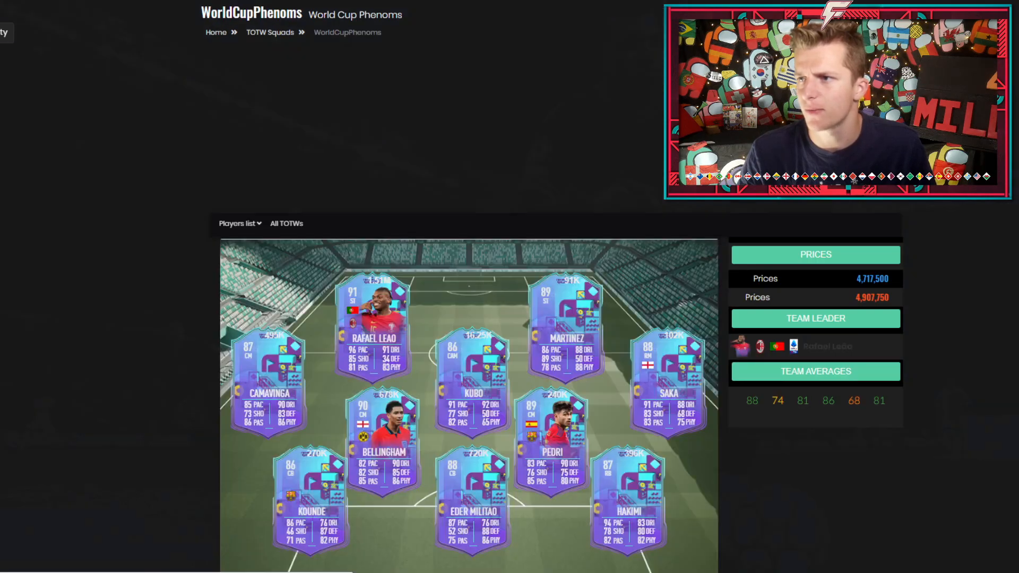
pyautogui.scroll(-3)
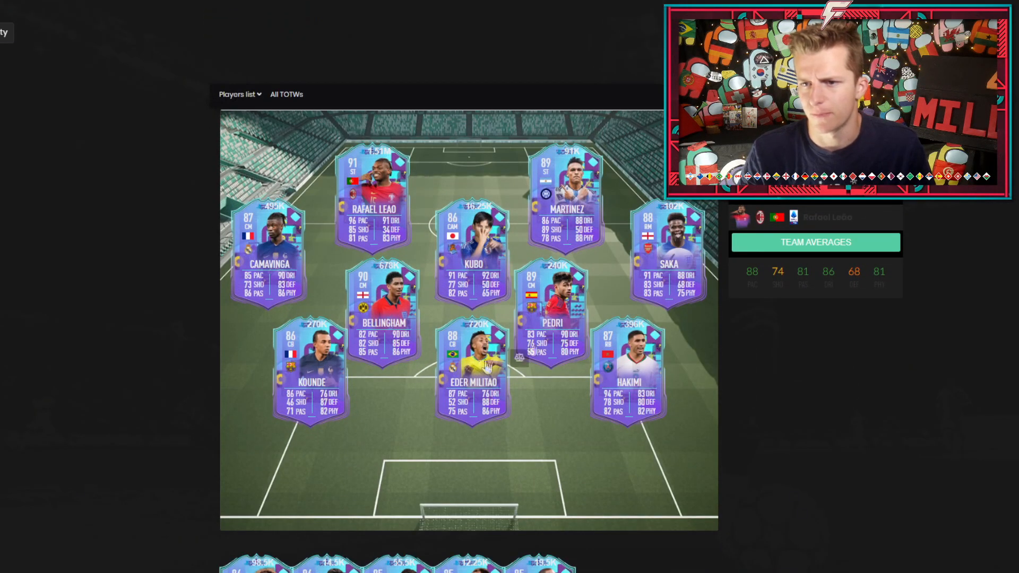
pyautogui.scroll(-3)
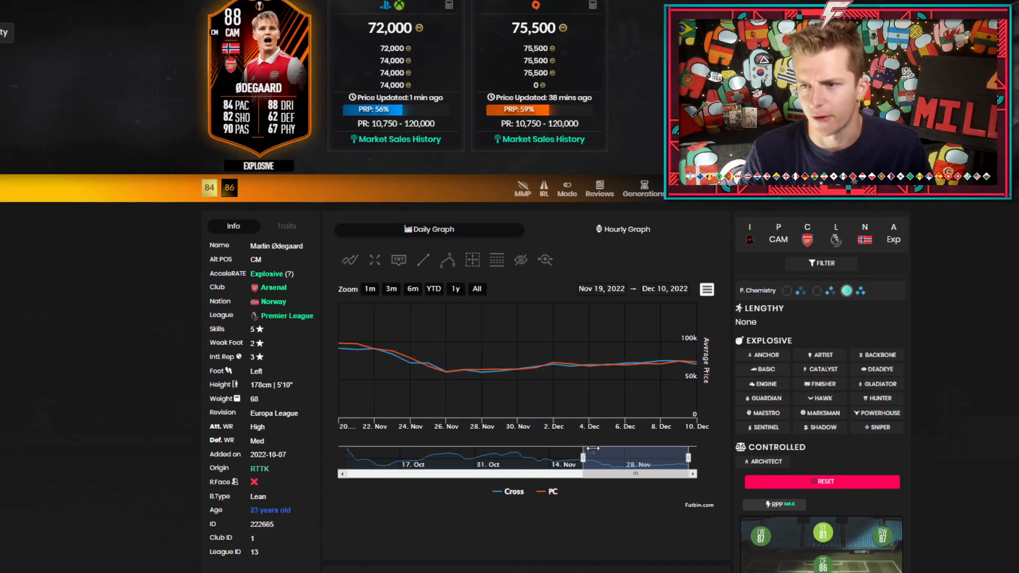
pyautogui.moveTo(679, 363)
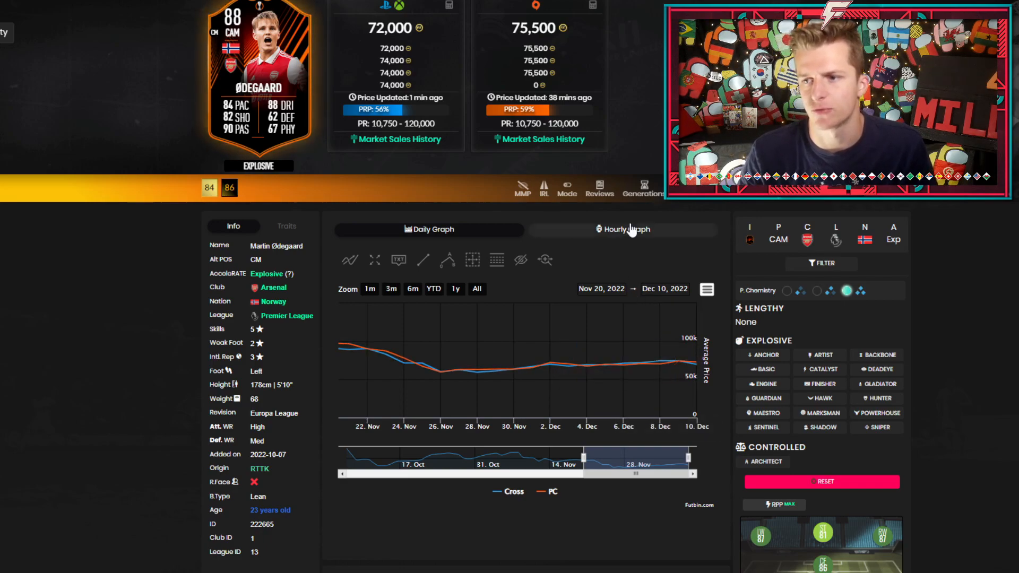
pyautogui.click(621, 229)
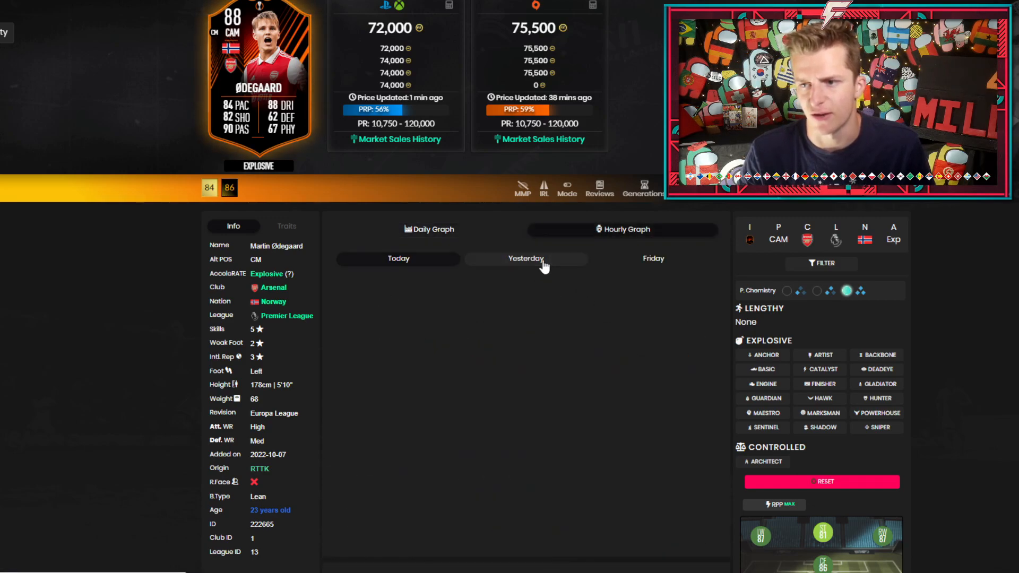
pyautogui.click(525, 258)
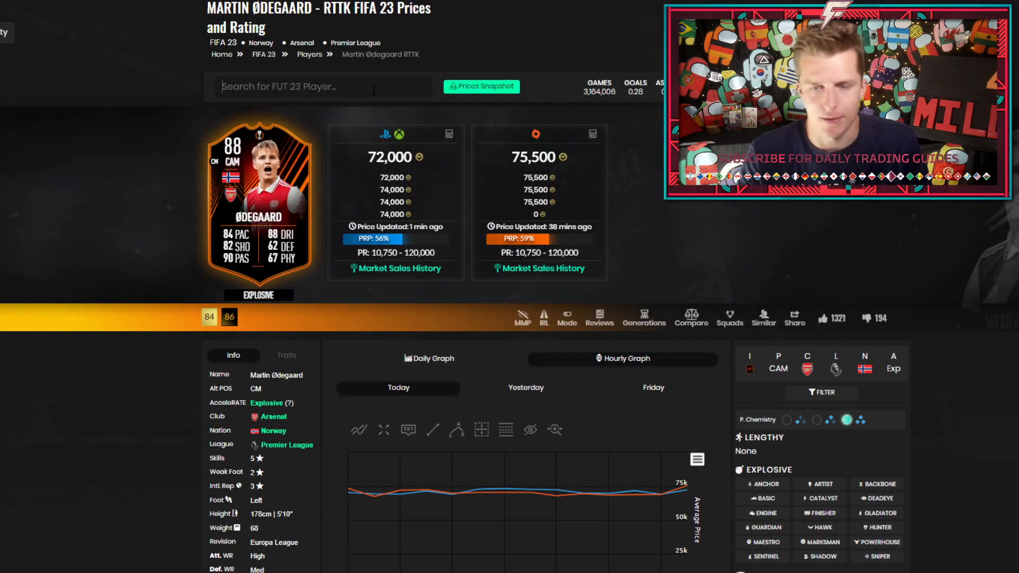
# Search 'petit' for Petit's Mid Icon card and compare yesterday's and today's hourly prices.
pyautogui.write('petit')
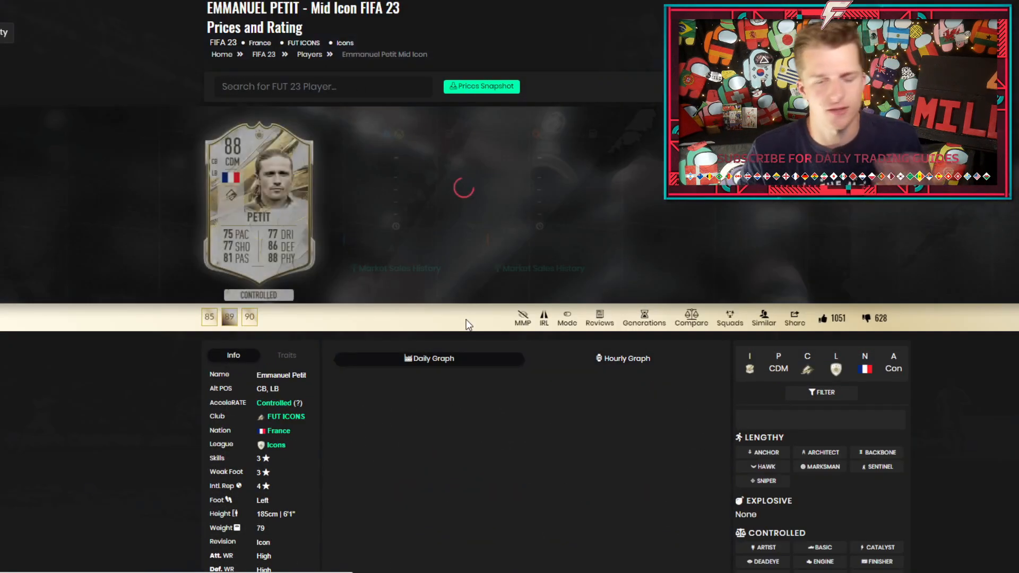
pyautogui.scroll(-3)
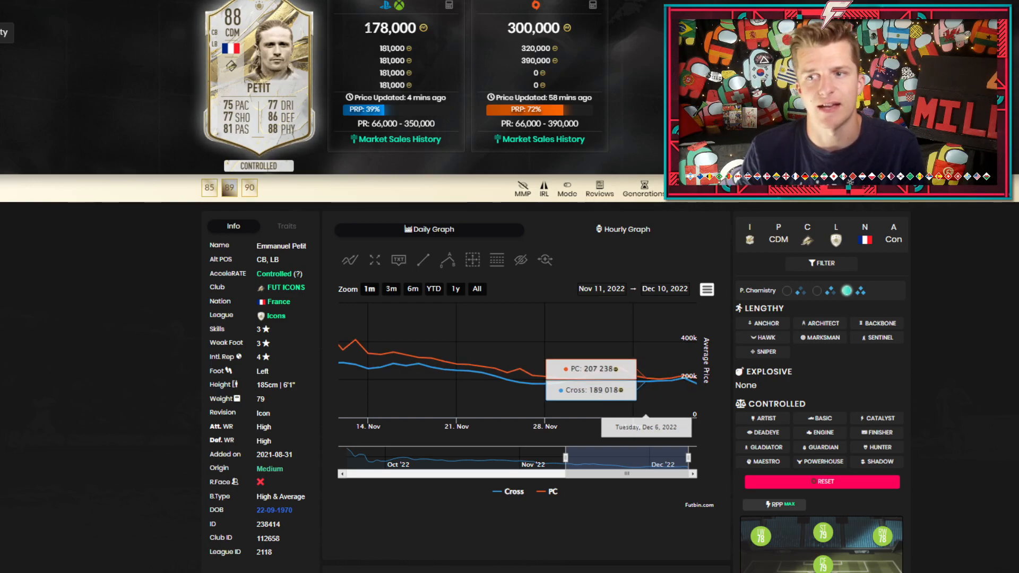
pyautogui.click(622, 229)
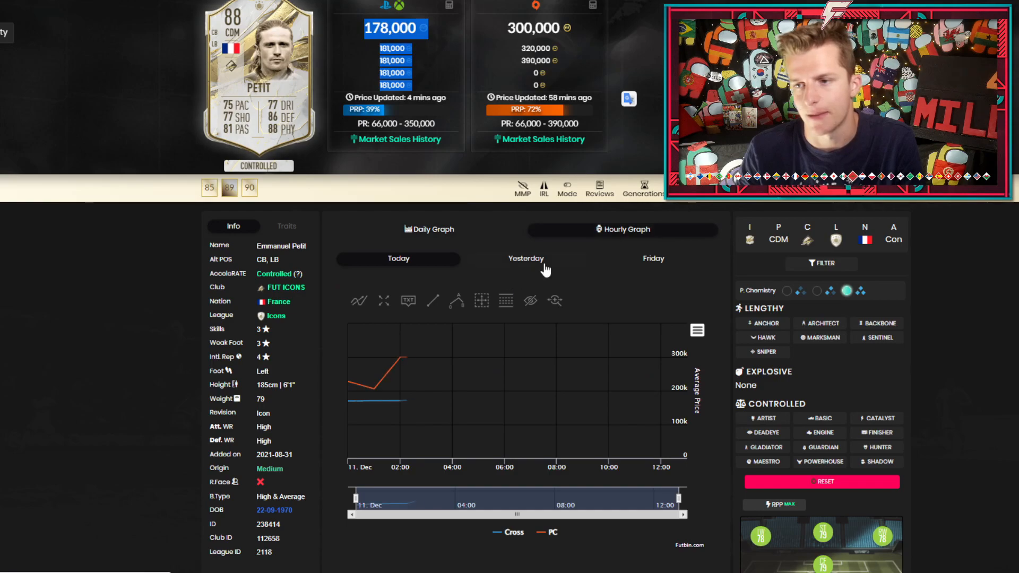
pyautogui.click(526, 258)
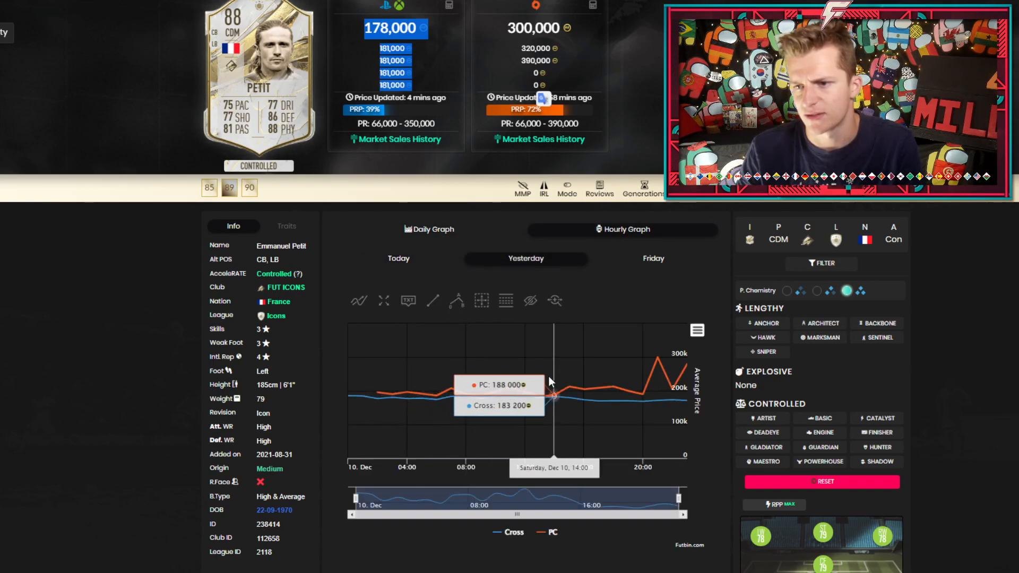
pyautogui.click(399, 258)
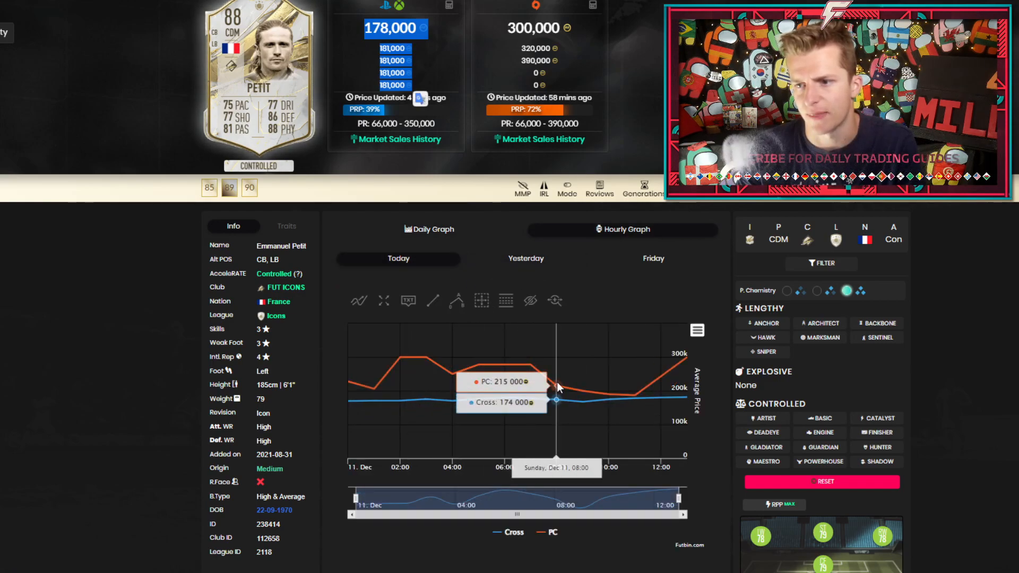
pyautogui.moveTo(582, 393)
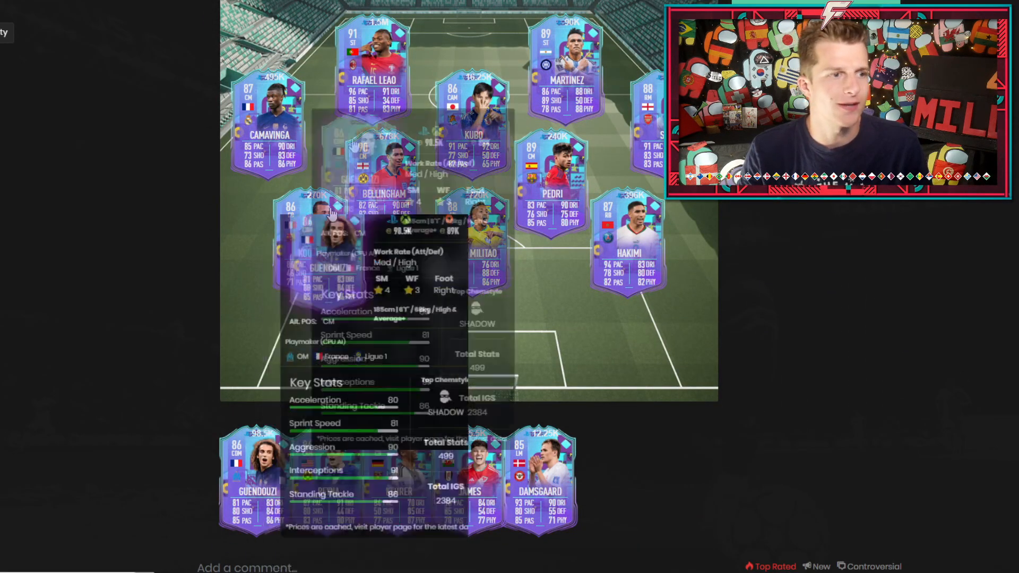
# Search 'siss' to reach Moussa Sissoko's Rulebreaker price page, then start a 'guil' search.
pyautogui.write('sis')
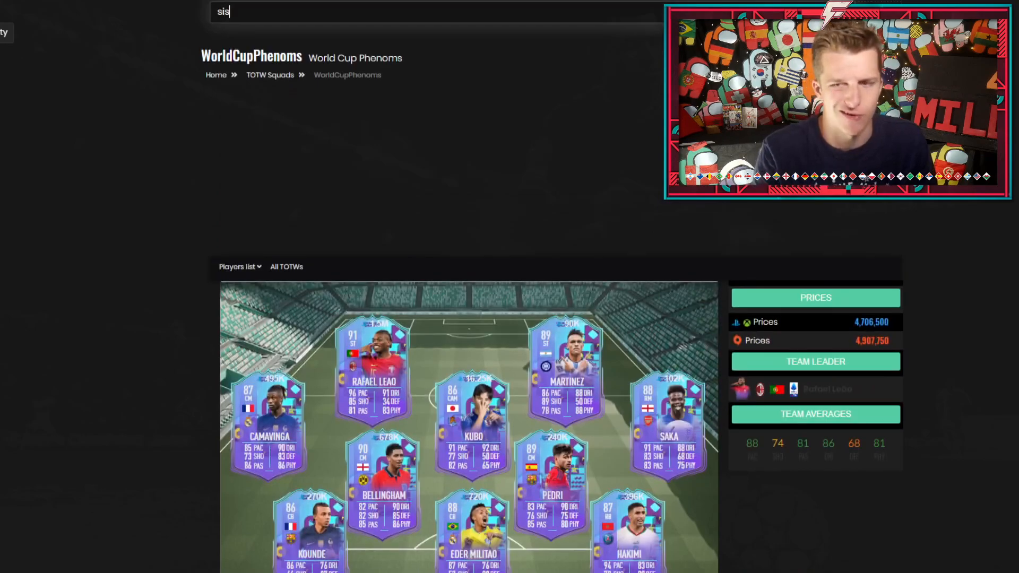
pyautogui.write('s')
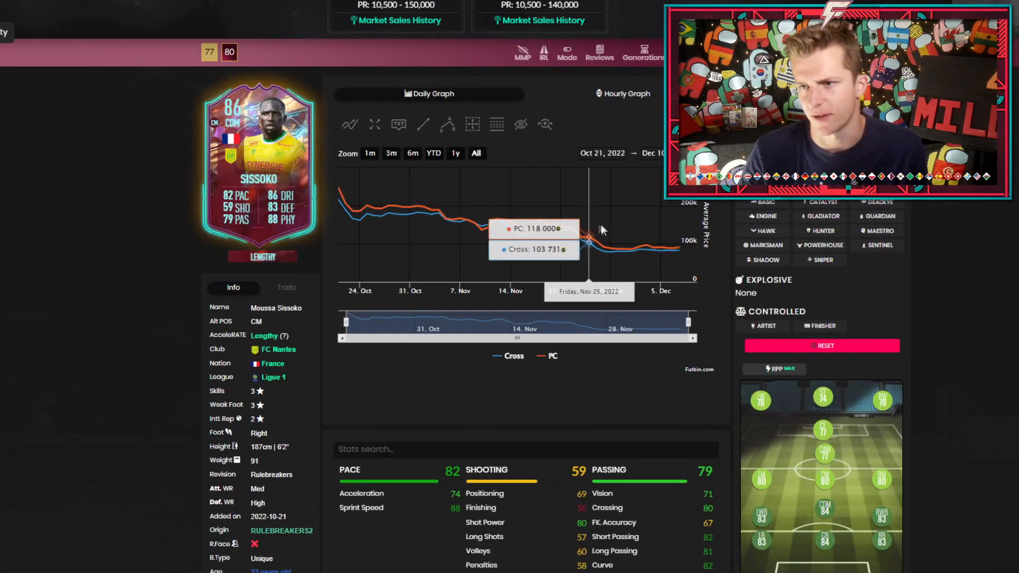
pyautogui.moveTo(683, 245)
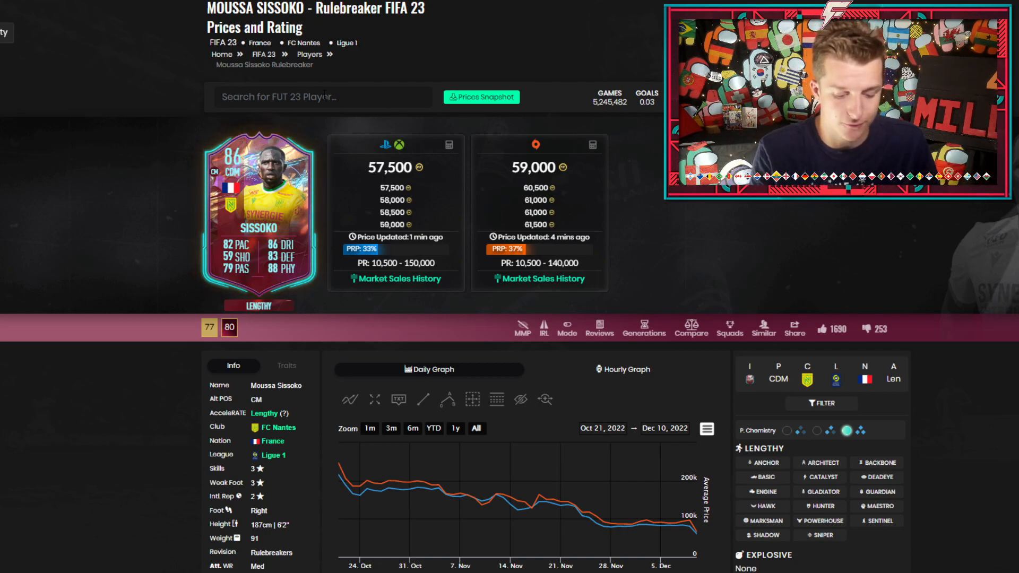
pyautogui.write('guil')
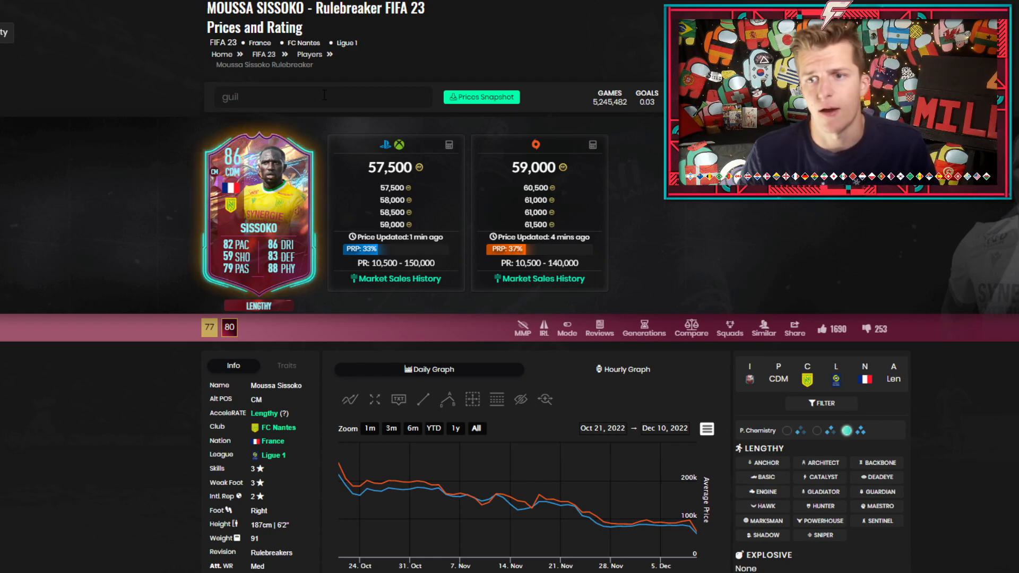
# Search 'bru' for Bruno Guimarães World Cup PTG and show its daily price graph from 18 Nov to 10 Dec.
pyautogui.click(323, 97)
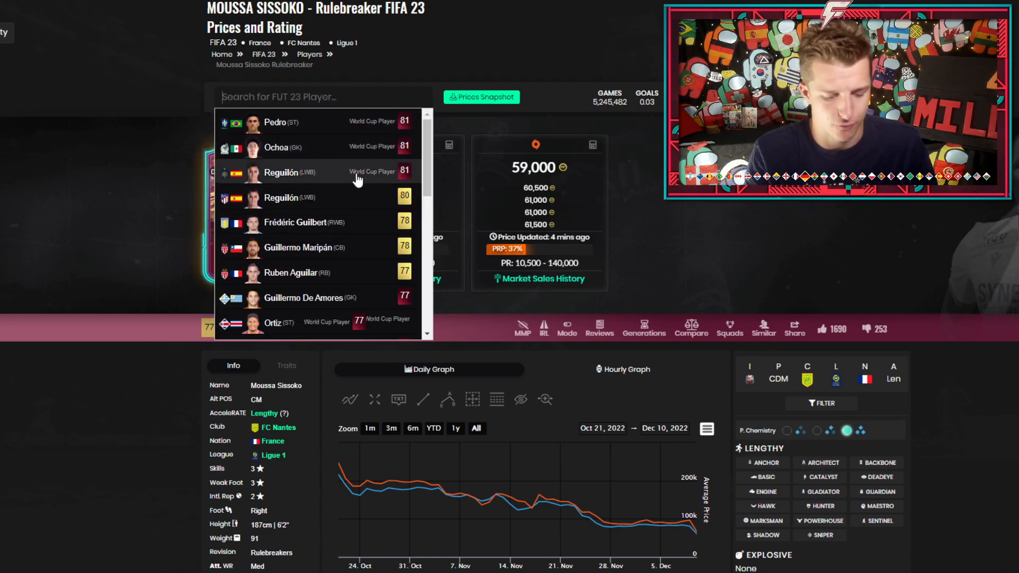
pyautogui.write('bru')
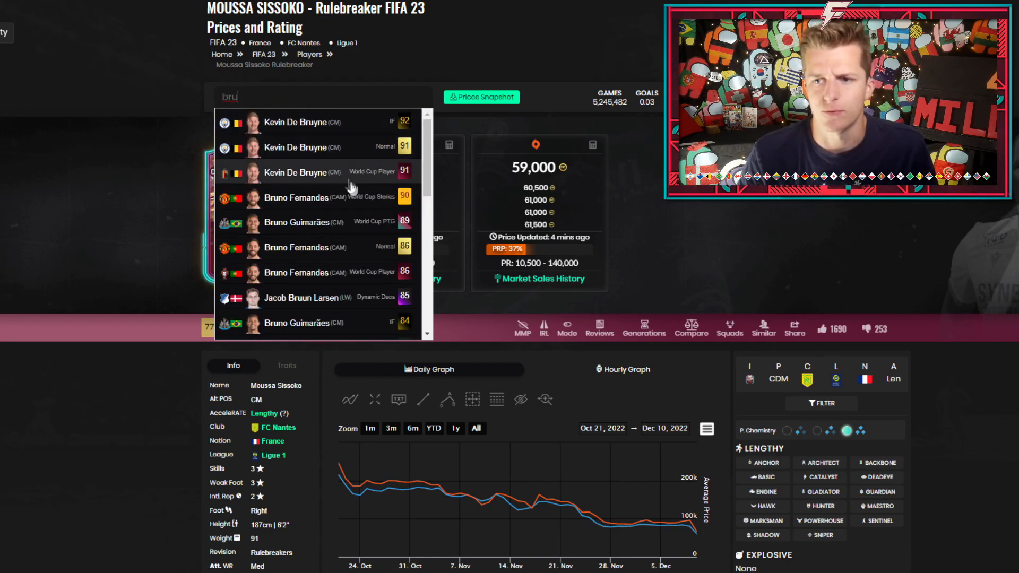
pyautogui.click(296, 221)
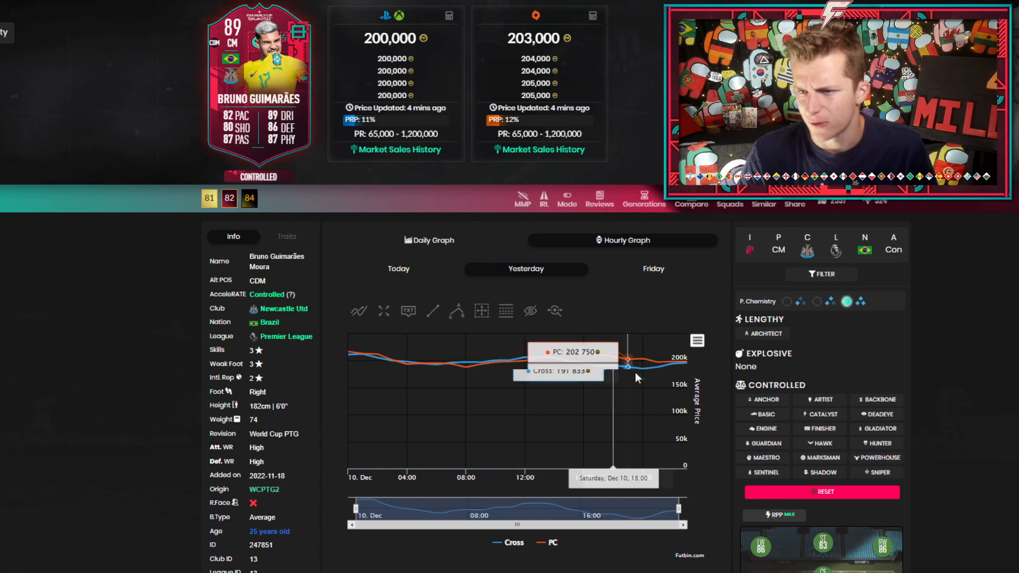
pyautogui.click(398, 269)
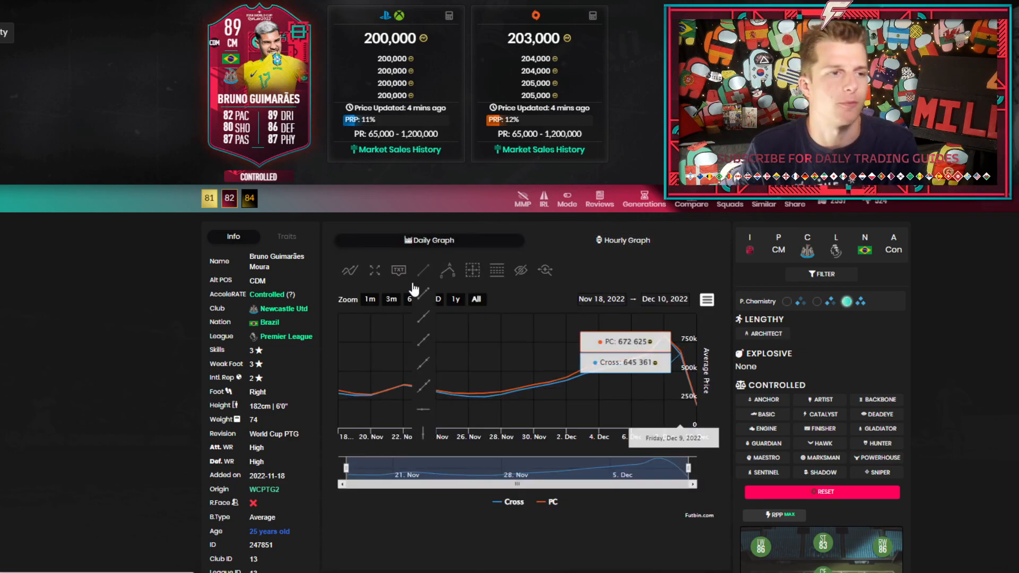
pyautogui.click(413, 299)
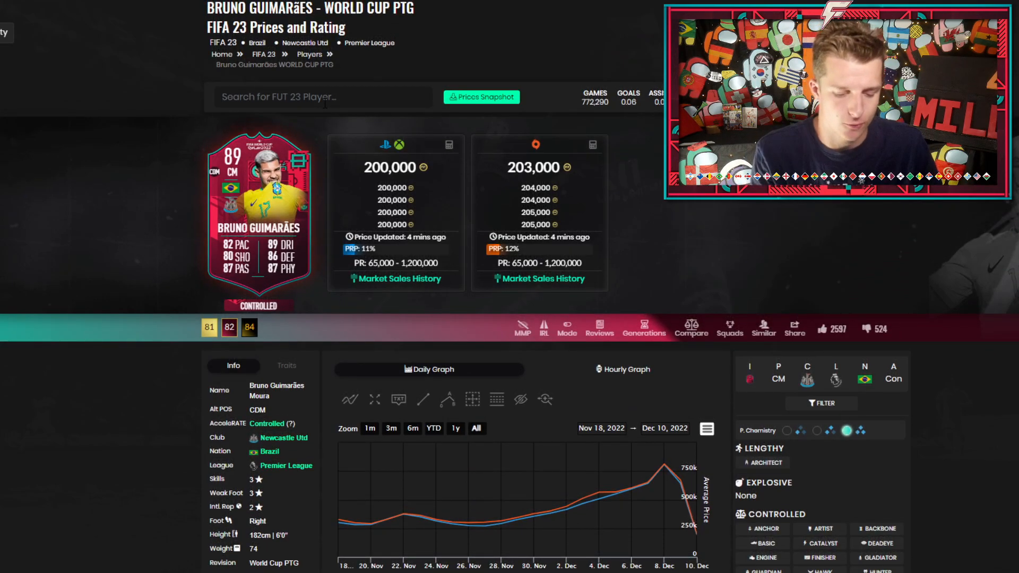
# Search 'bouf' for Sofiane Boufal's World Cup PTG page, then search 'broli' for Tomas Brolin's Hero card.
pyautogui.write('bouf')
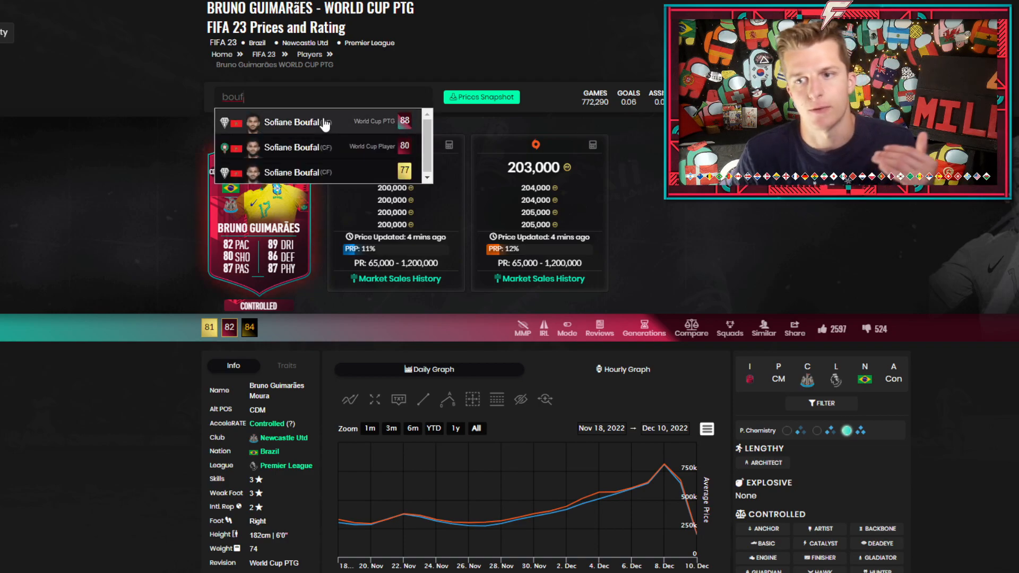
pyautogui.click(300, 122)
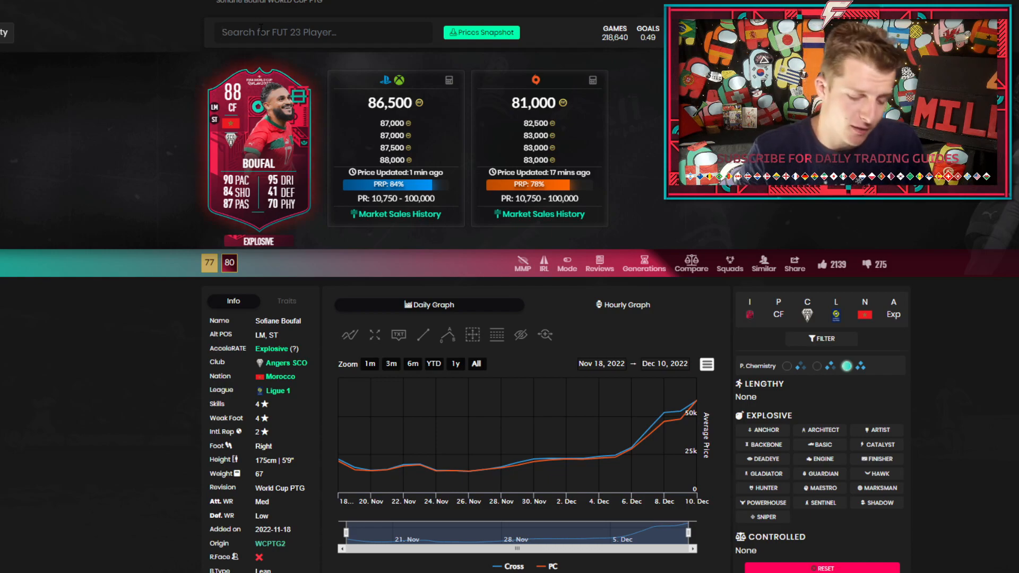
pyautogui.write('broli')
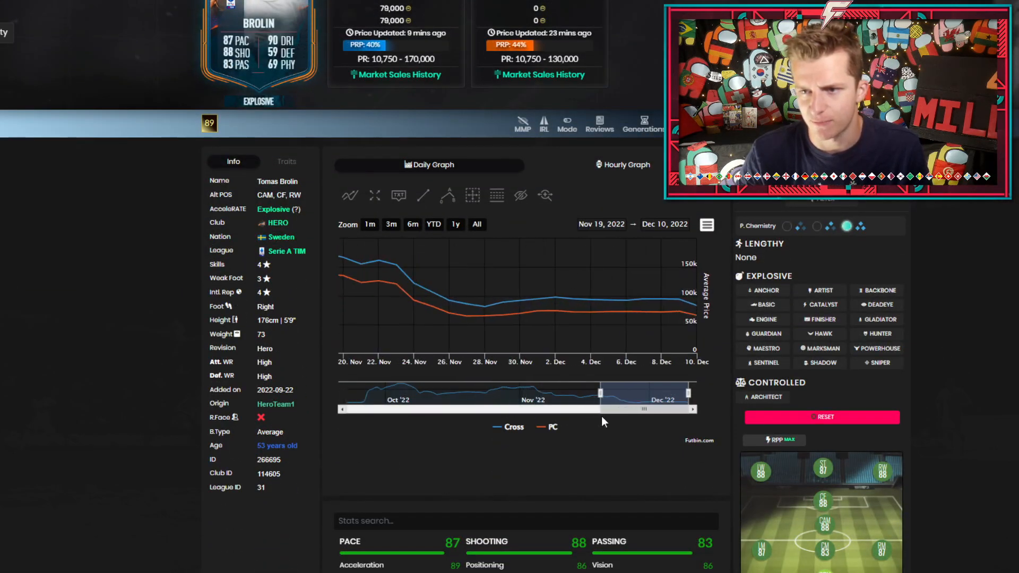
pyautogui.moveTo(414, 285)
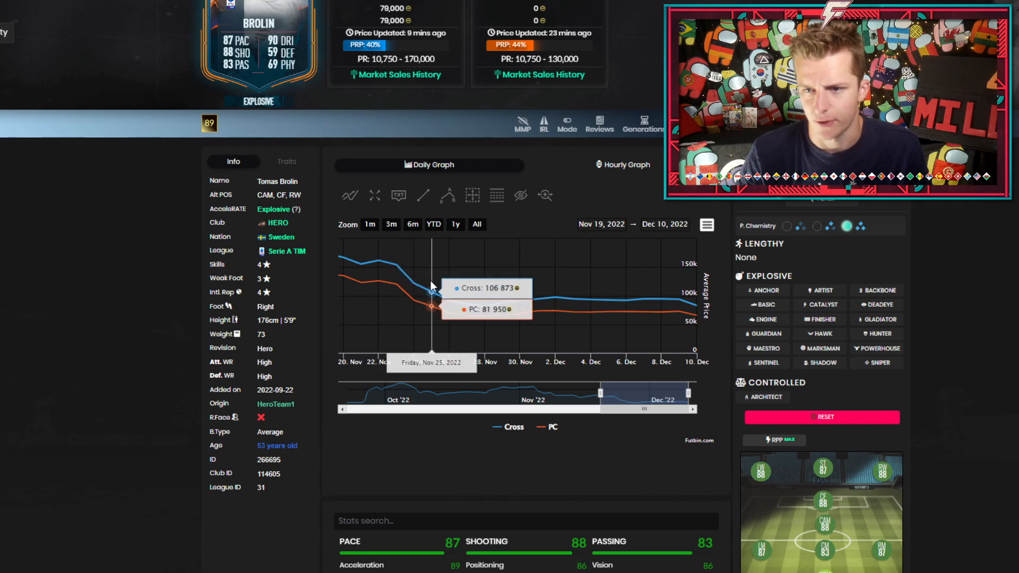
pyautogui.moveTo(485, 310)
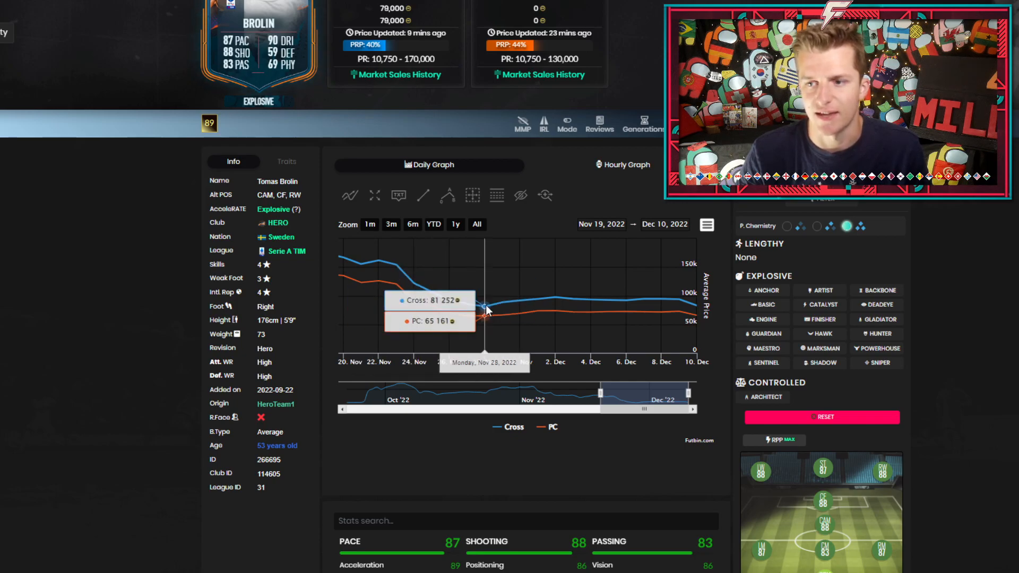
pyautogui.moveTo(554, 302)
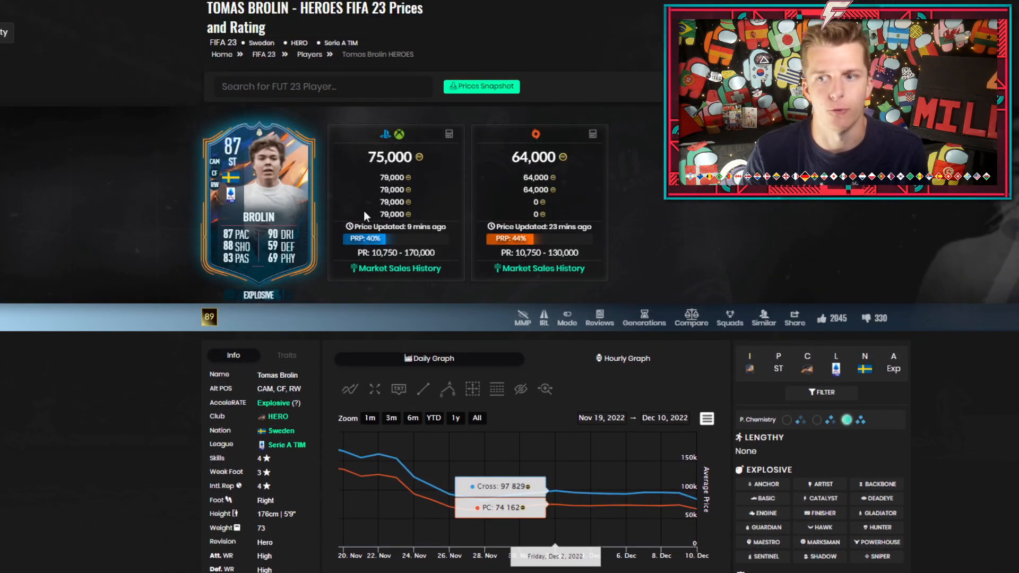
# Switch Heroes Brolin's graph to today's hourly prices, then back to the daily history.
pyautogui.scroll(-3)
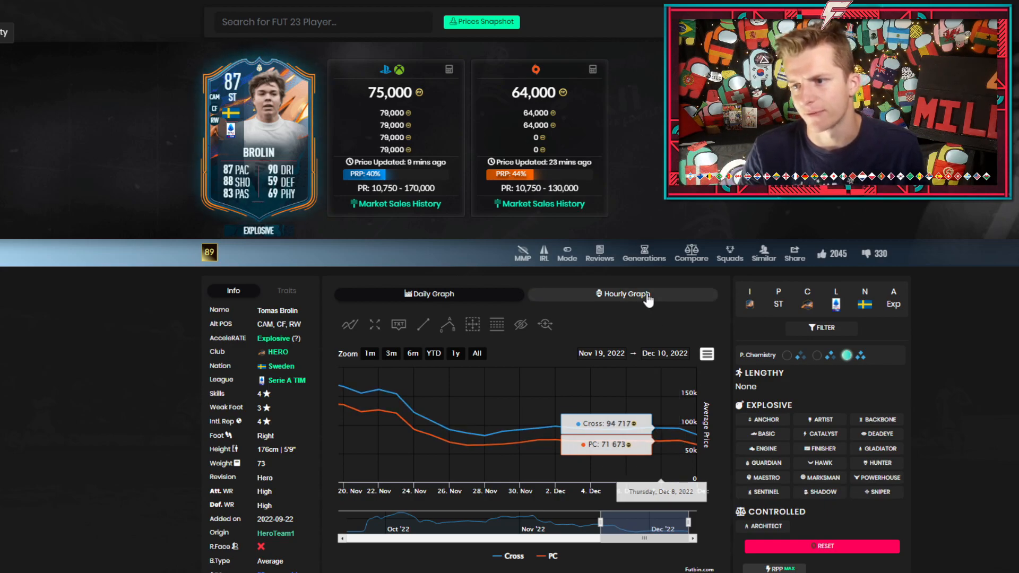
pyautogui.click(622, 294)
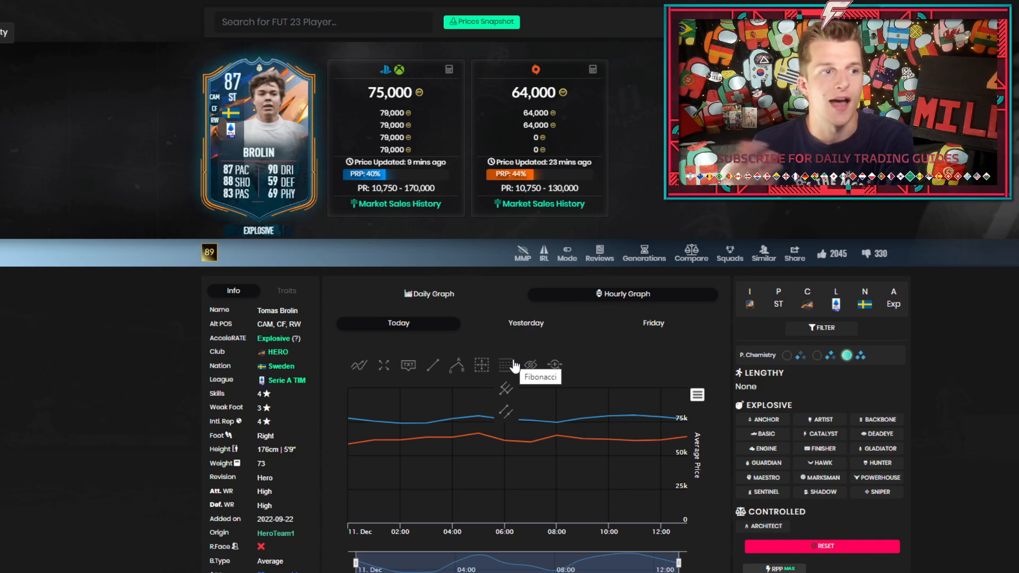
pyautogui.click(526, 323)
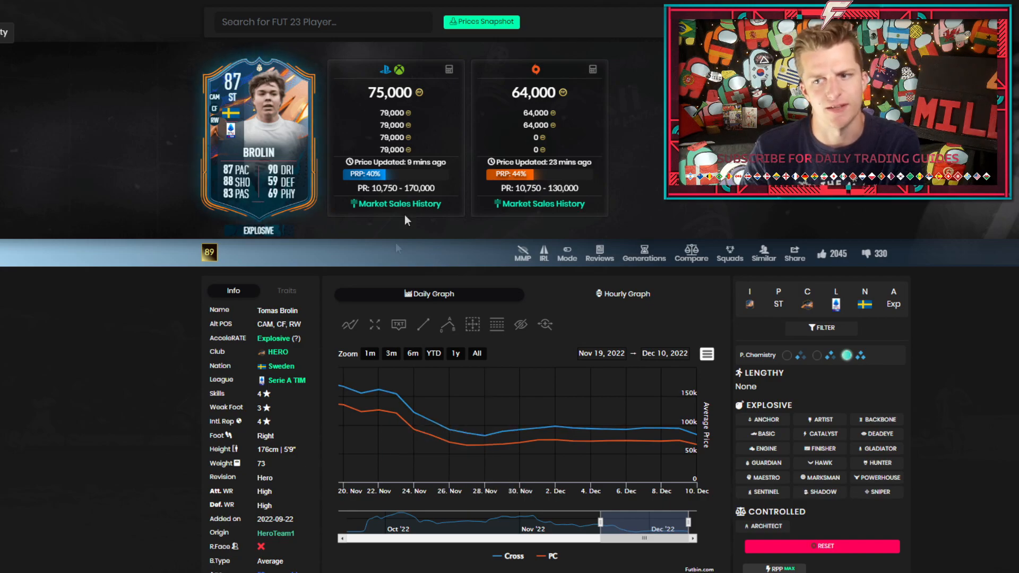
pyautogui.moveTo(485, 444)
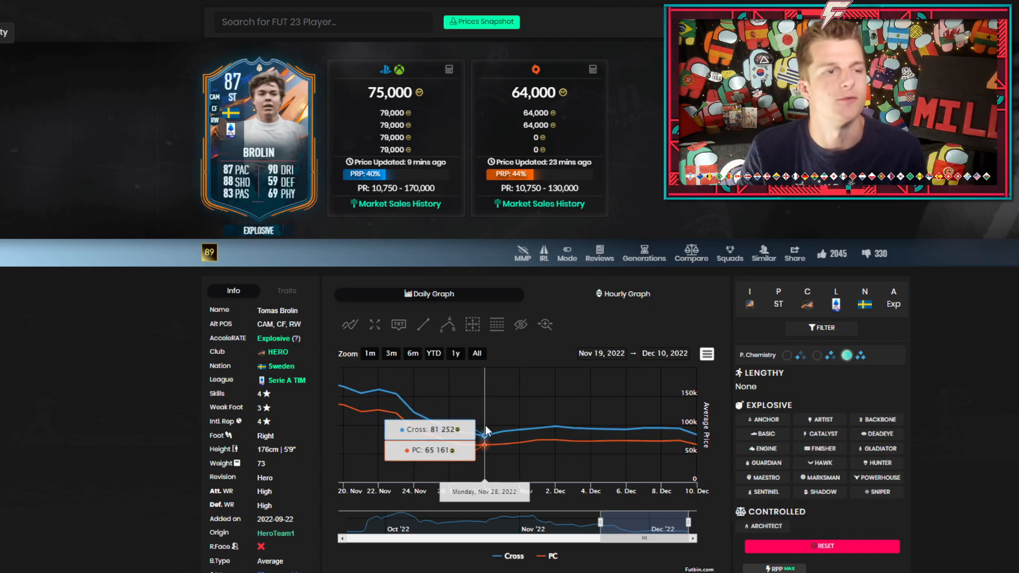
pyautogui.moveTo(554, 432)
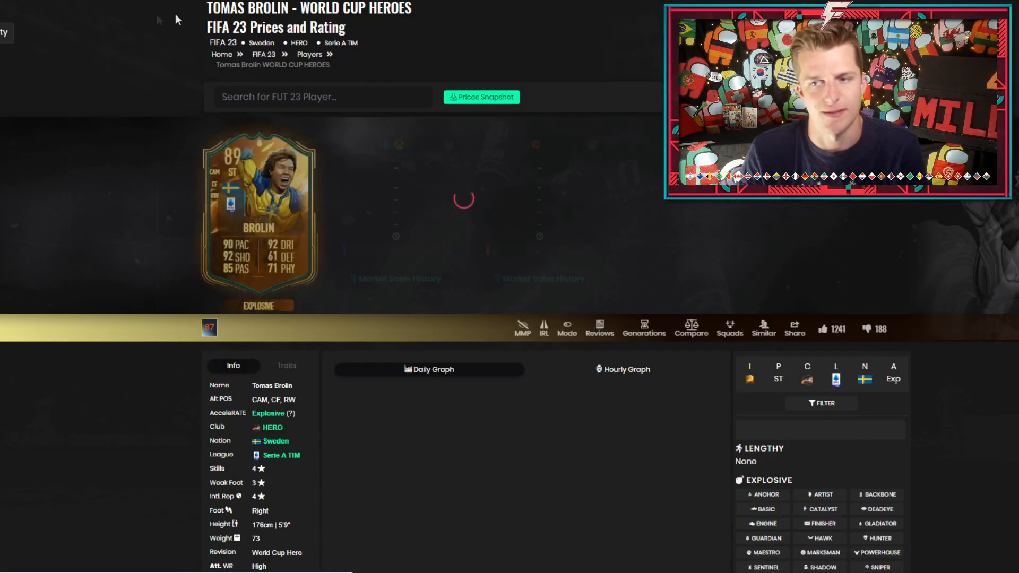
# Scroll down to World Cup Heroes Brolin's daily price graph for 9 November–10 December.
pyautogui.scroll(-3)
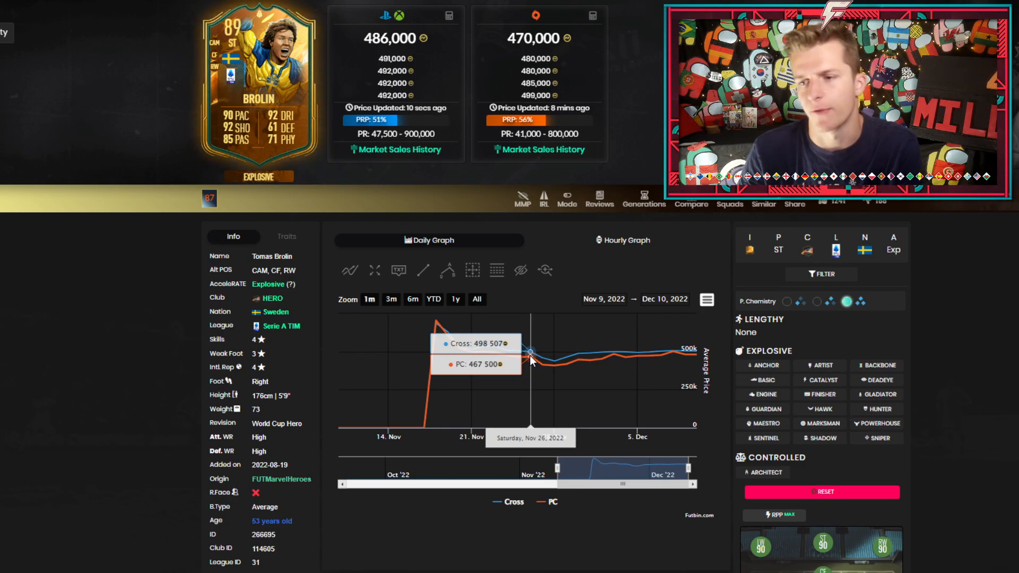
pyautogui.moveTo(521, 358)
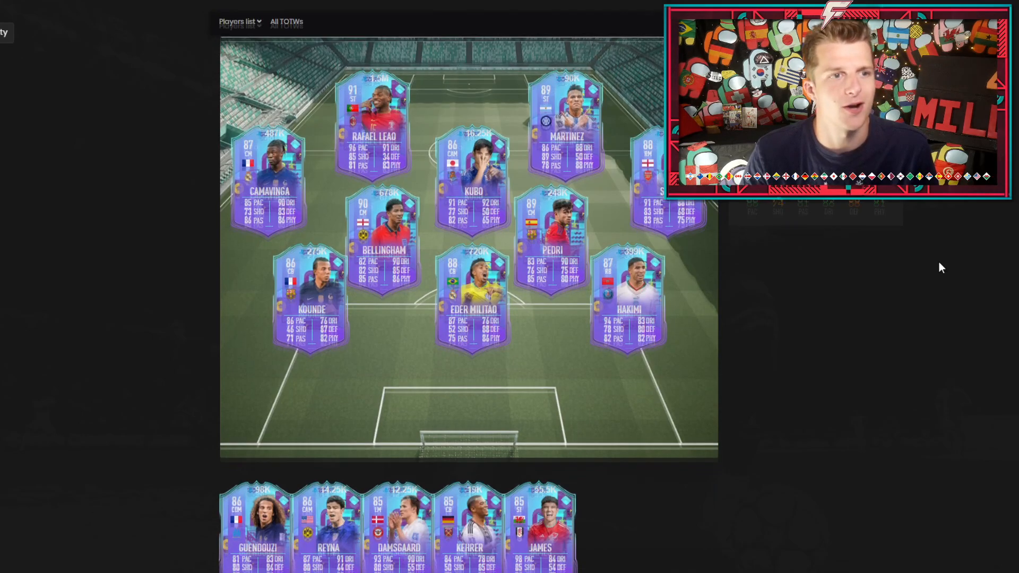
# Look through the World Cup Phenoms squad and bench, then return to Heroes Brolin's page.
pyautogui.click(286, 21)
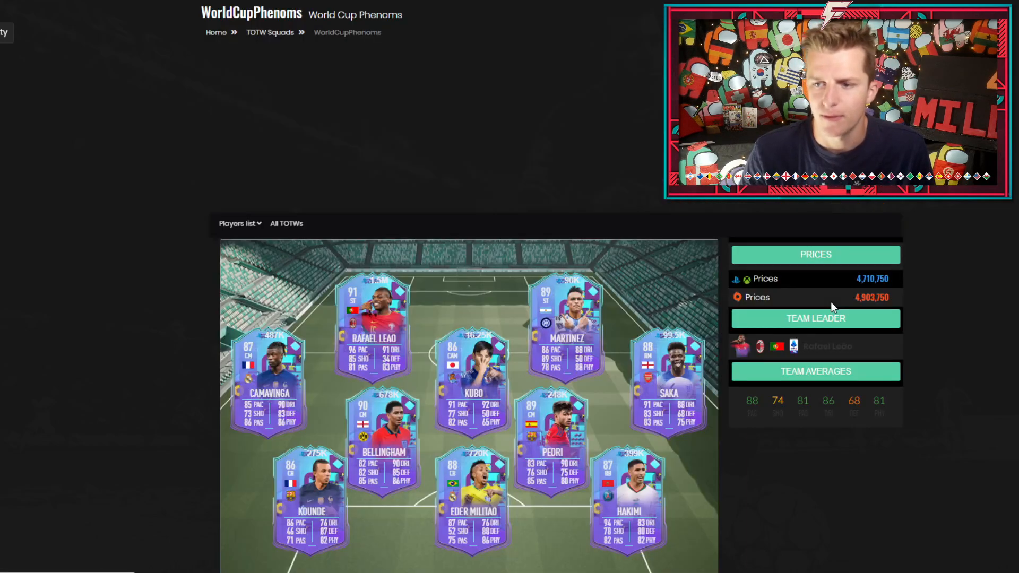
pyautogui.scroll(-3)
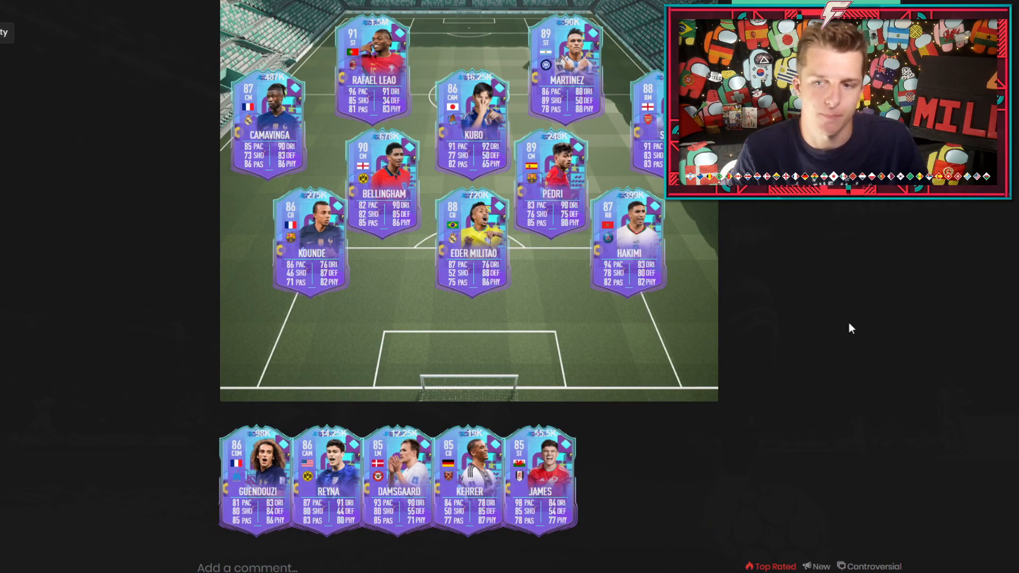
pyautogui.scroll(-3)
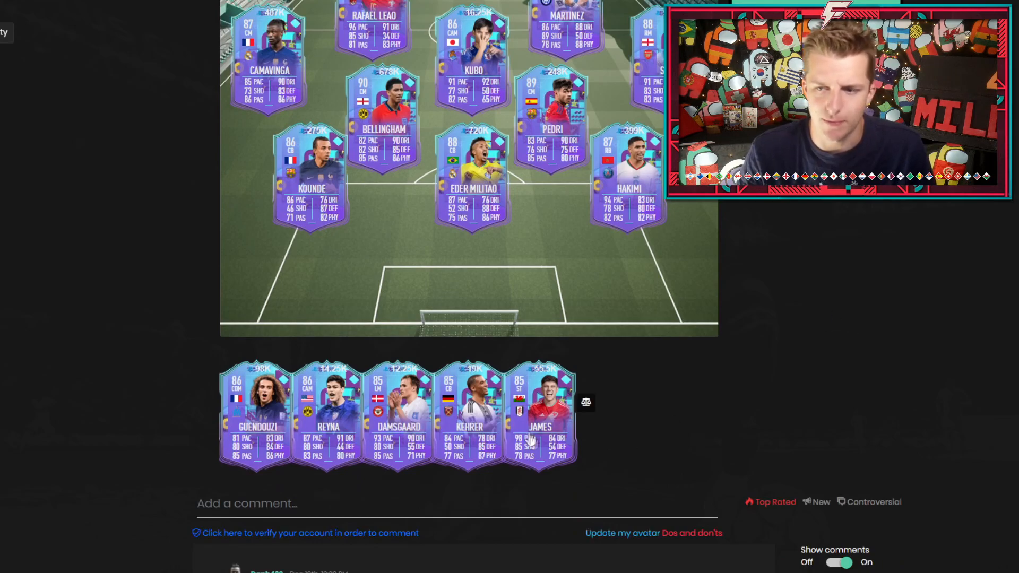
pyautogui.click(540, 416)
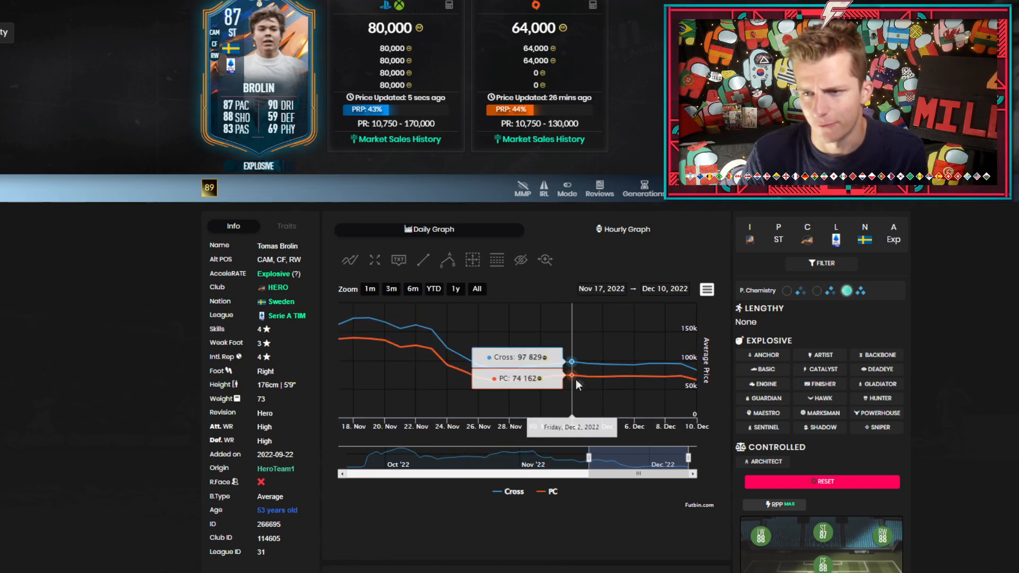
pyautogui.moveTo(618, 370)
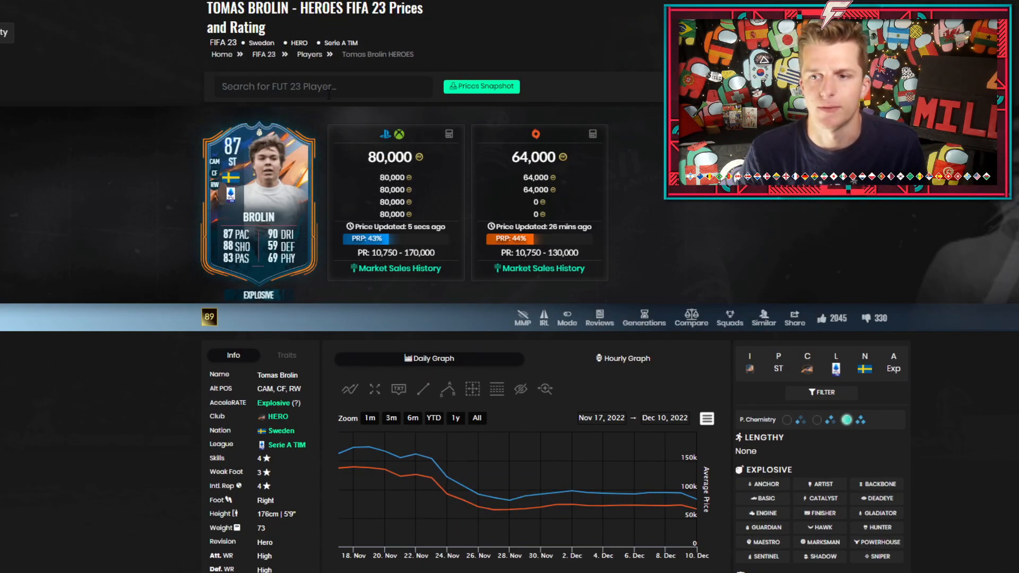
# Search 'al o', open Al Owairan's card and zoom his graph to 16 November–10 December.
pyautogui.write('al o')
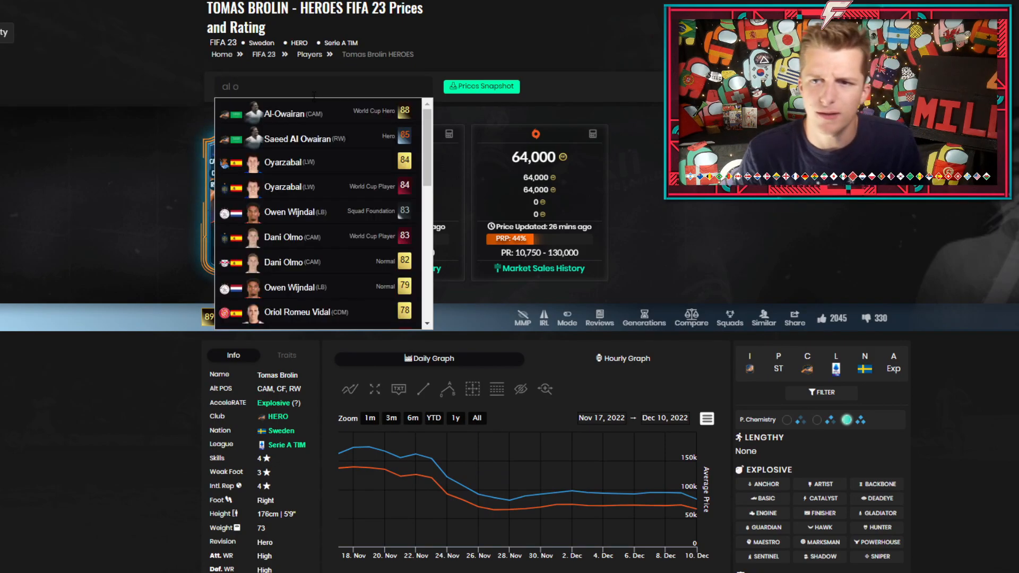
pyautogui.click(298, 138)
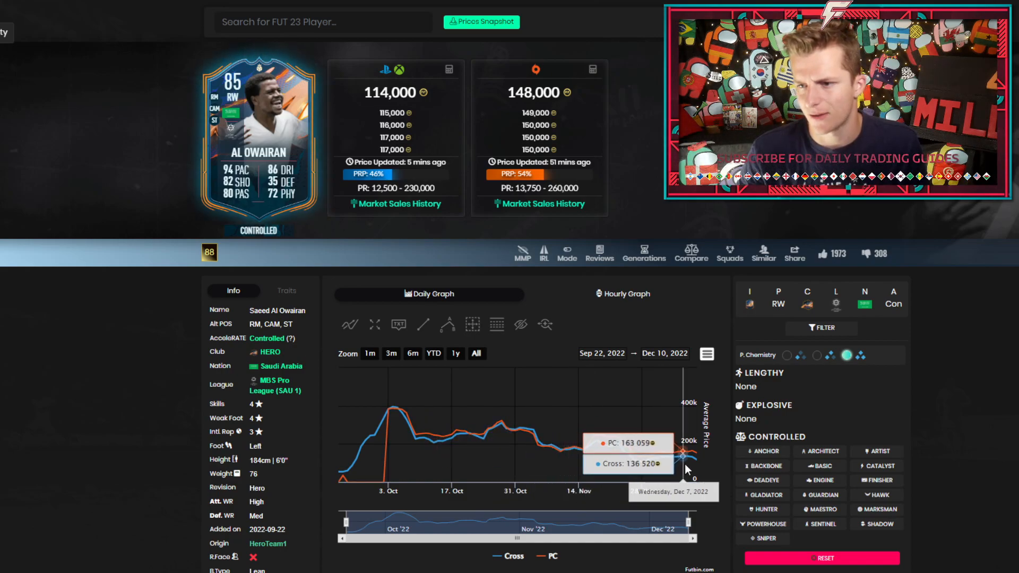
pyautogui.scroll(-3)
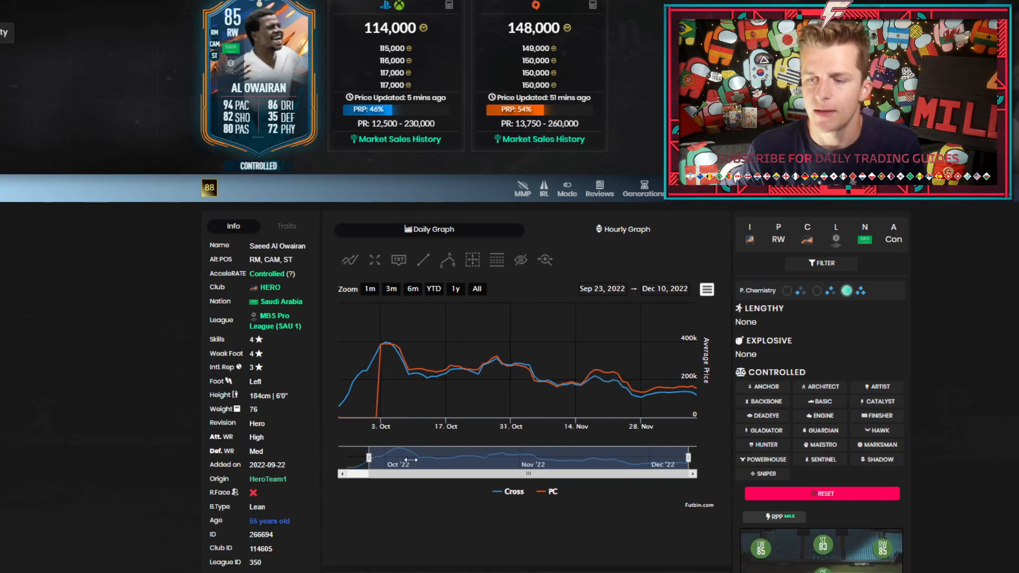
pyautogui.moveTo(378, 459); pyautogui.dragTo(588, 453)
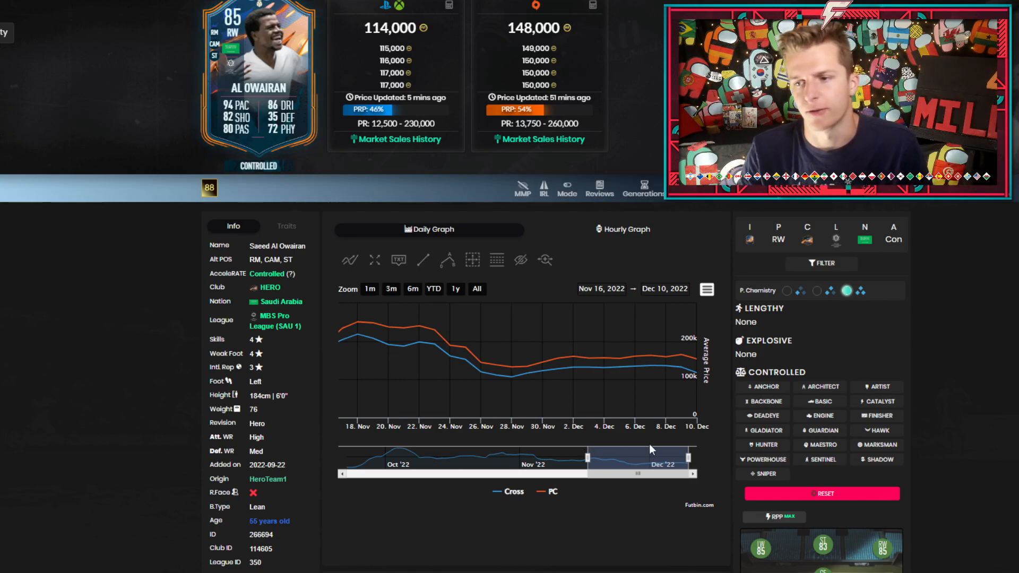
pyautogui.moveTo(573, 368)
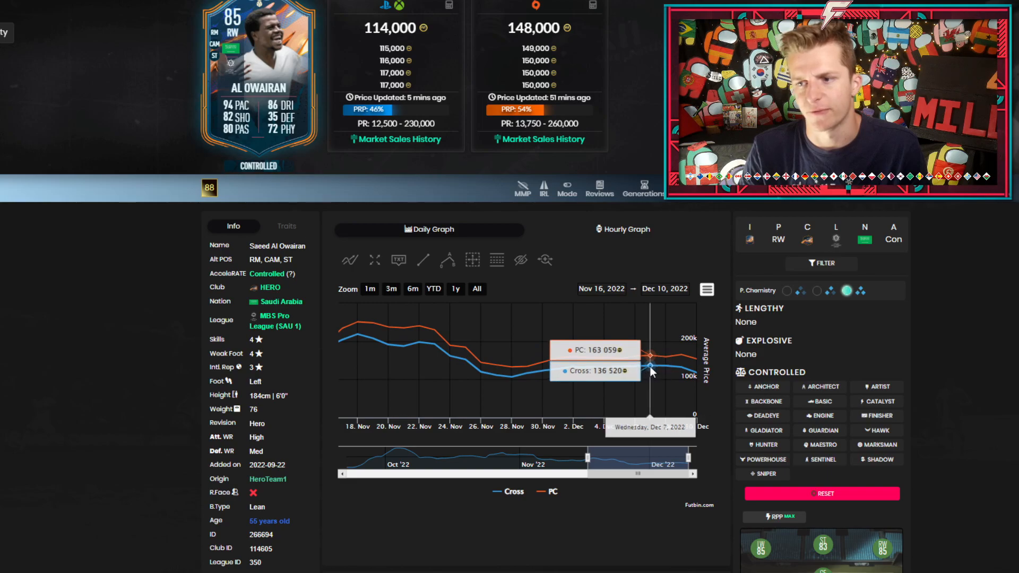
pyautogui.moveTo(640, 363)
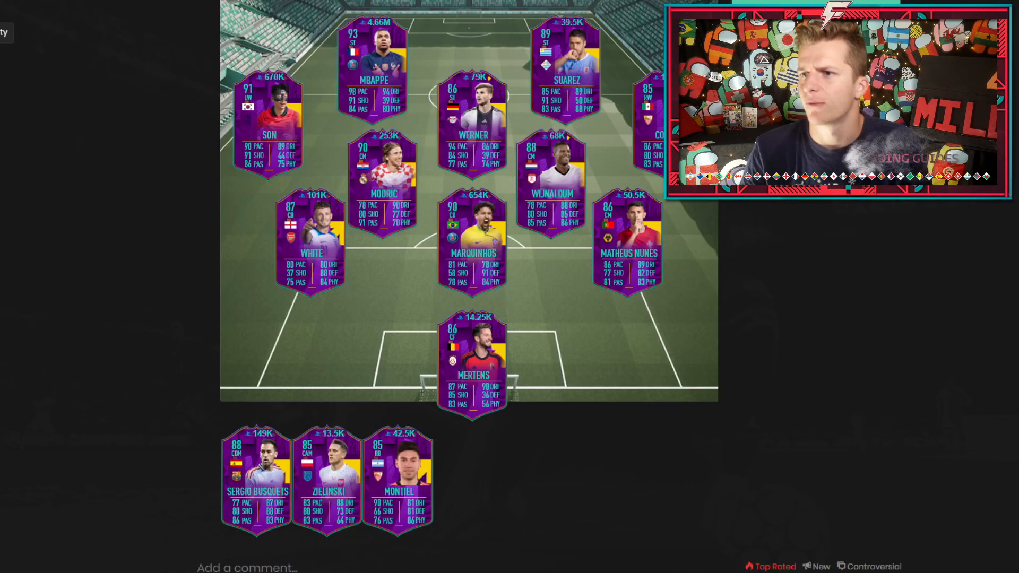
# Open Ben White's Road to World Cup card page with its 25 November–10 December graph.
pyautogui.click(311, 234)
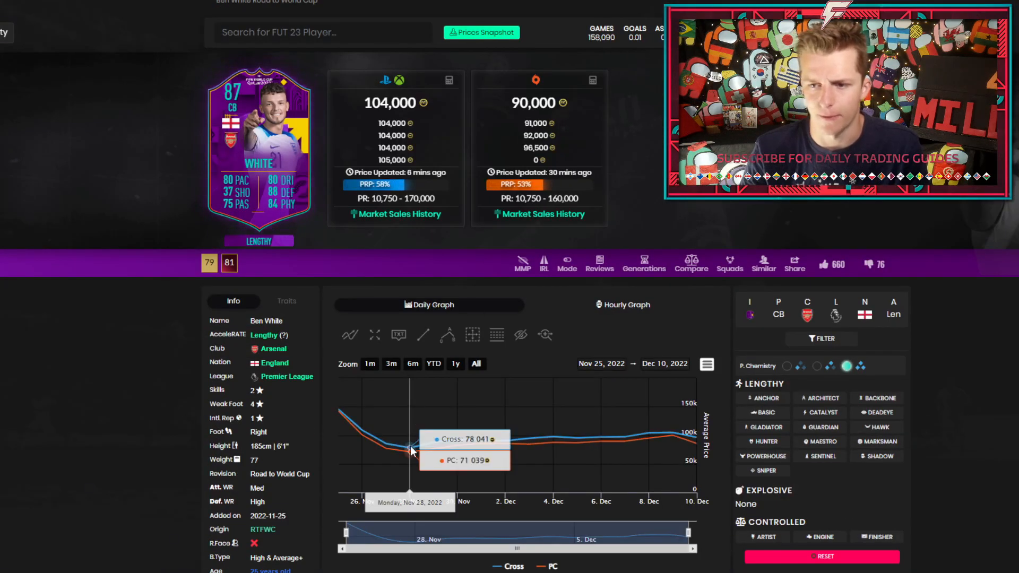
pyautogui.moveTo(530, 442)
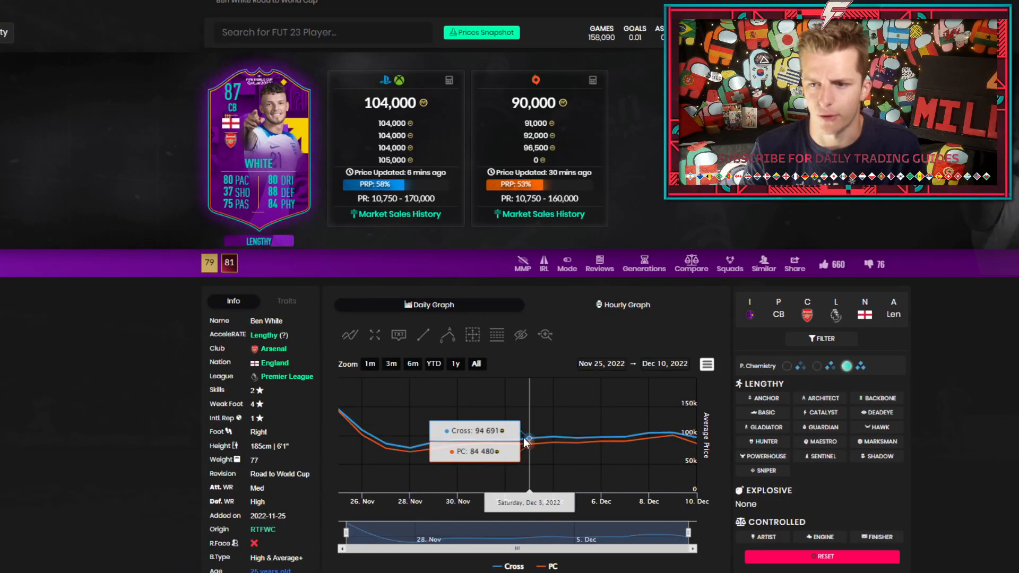
pyautogui.moveTo(604, 444)
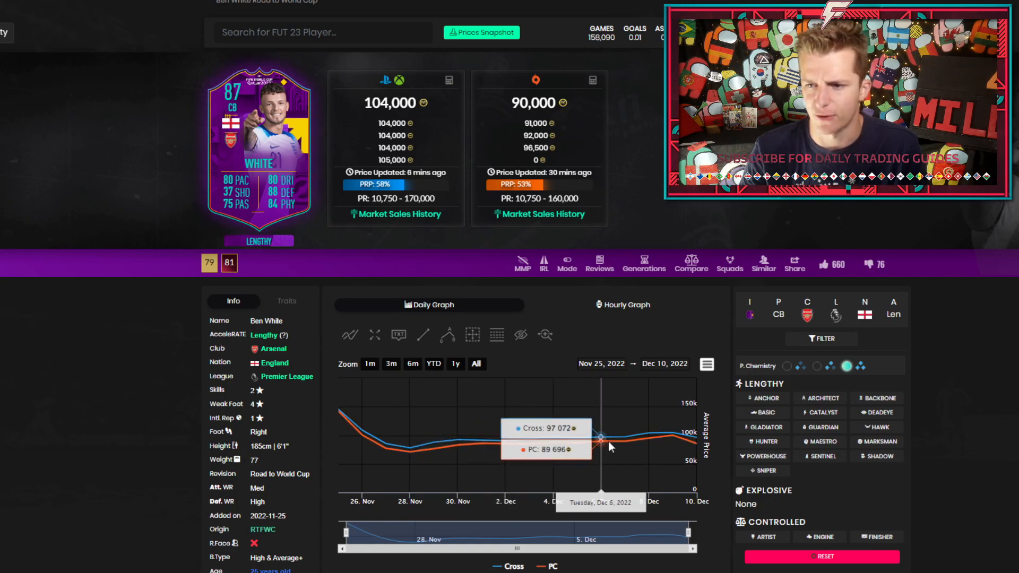
pyautogui.moveTo(670, 434)
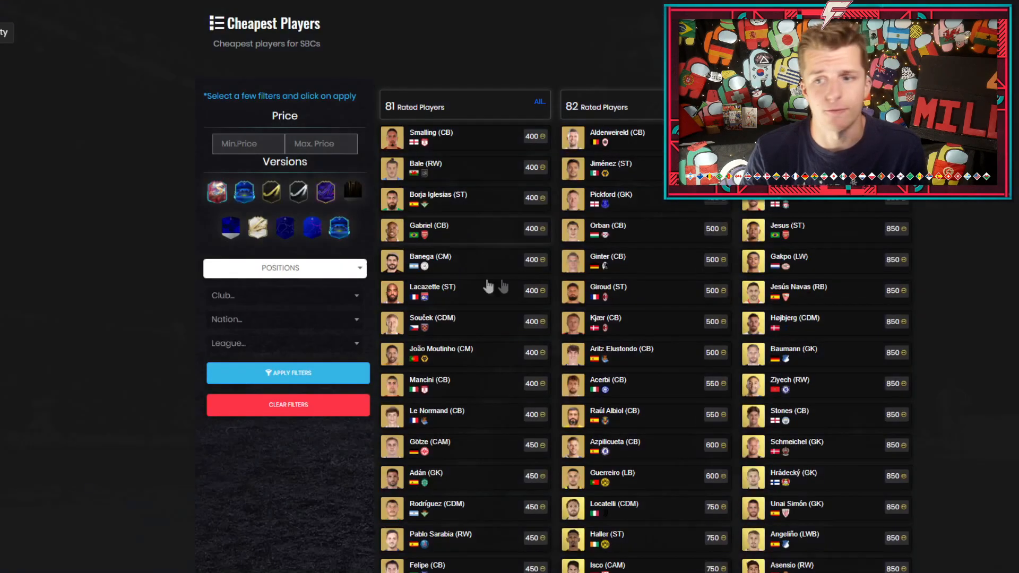
# Scroll the Cheapest Players page through the lower-rated columns from 81 upward.
pyautogui.scroll(-3)
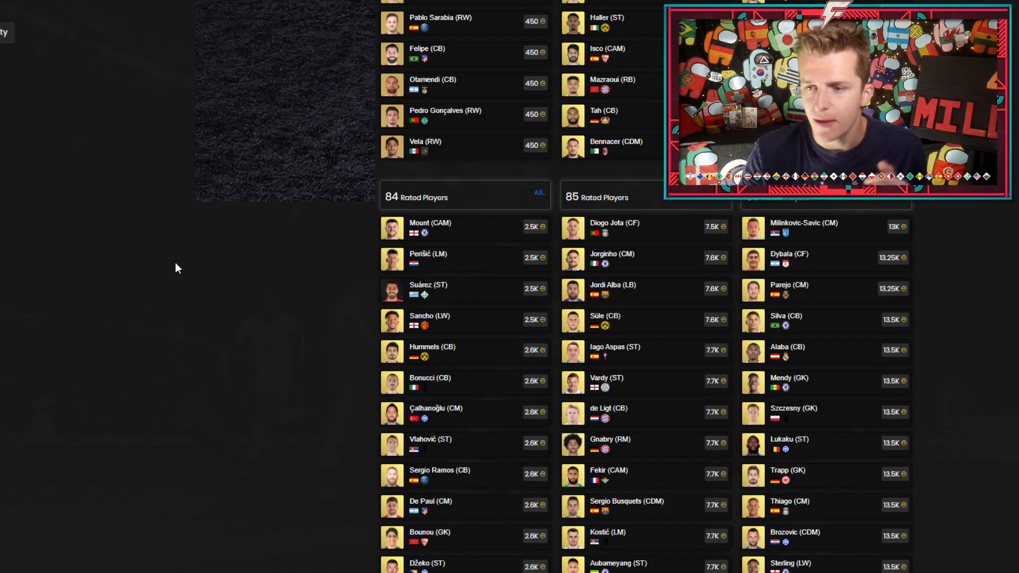
pyautogui.scroll(-3)
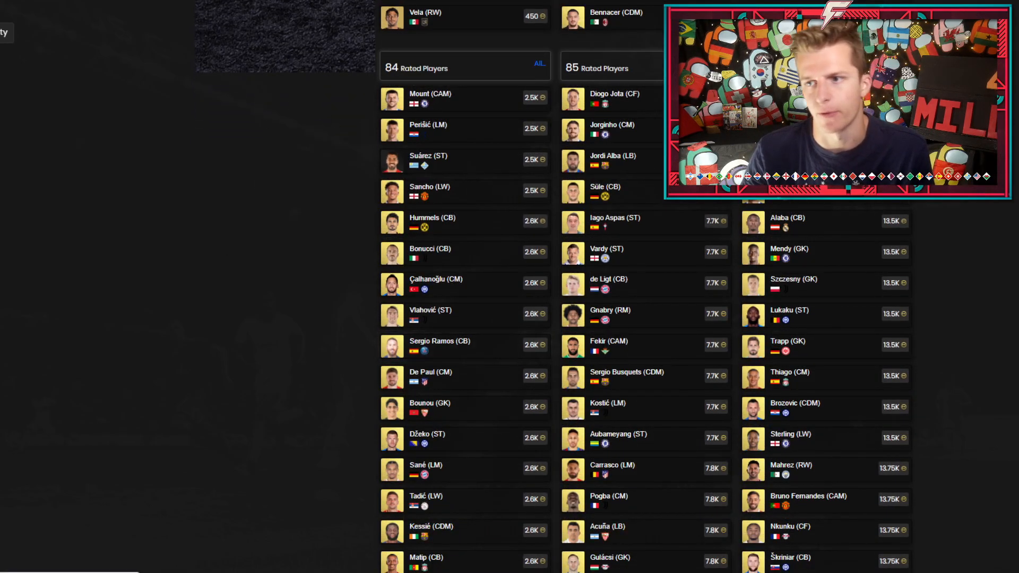
pyautogui.scroll(-3)
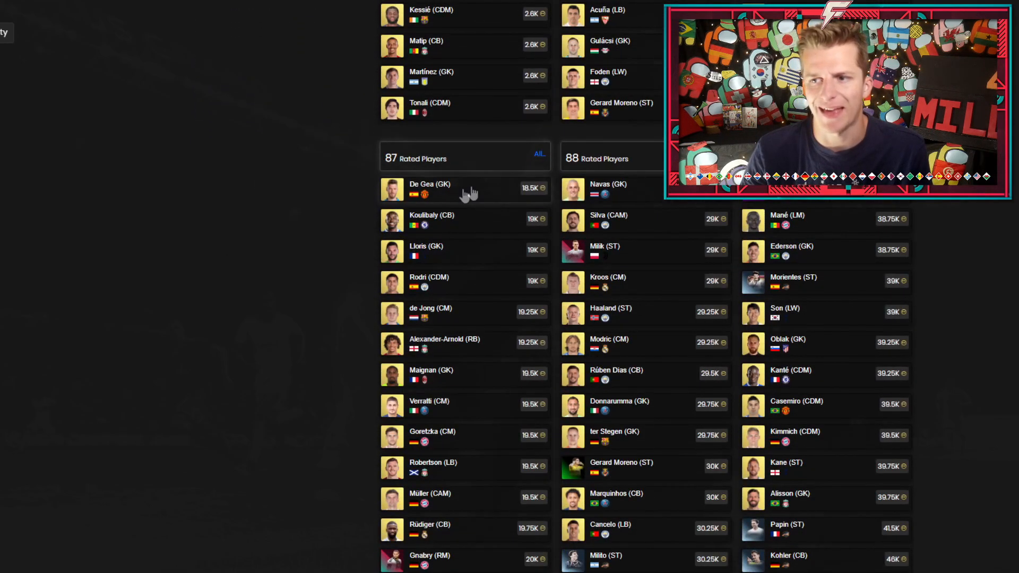
pyautogui.scroll(-3)
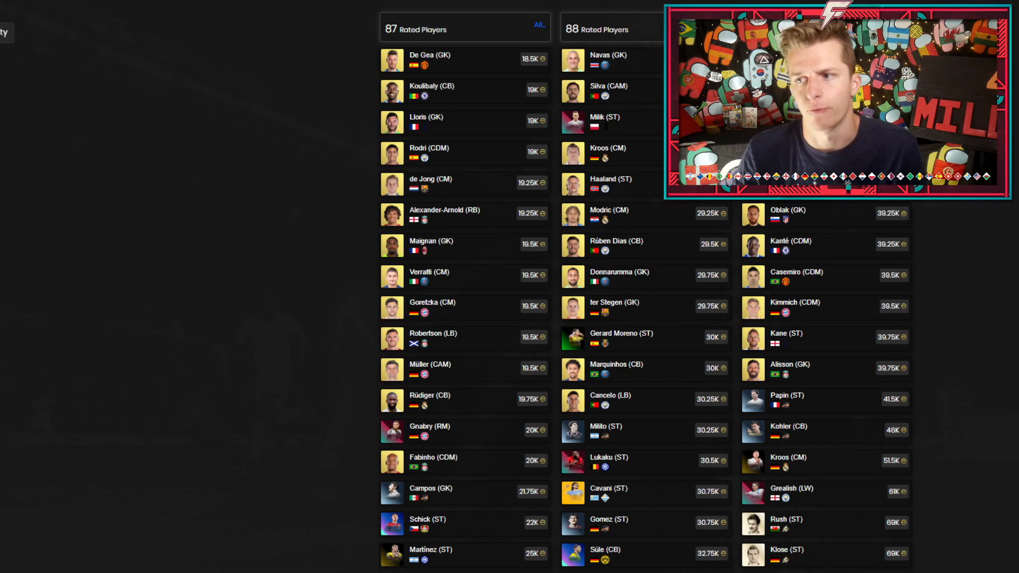
pyautogui.scroll(-3)
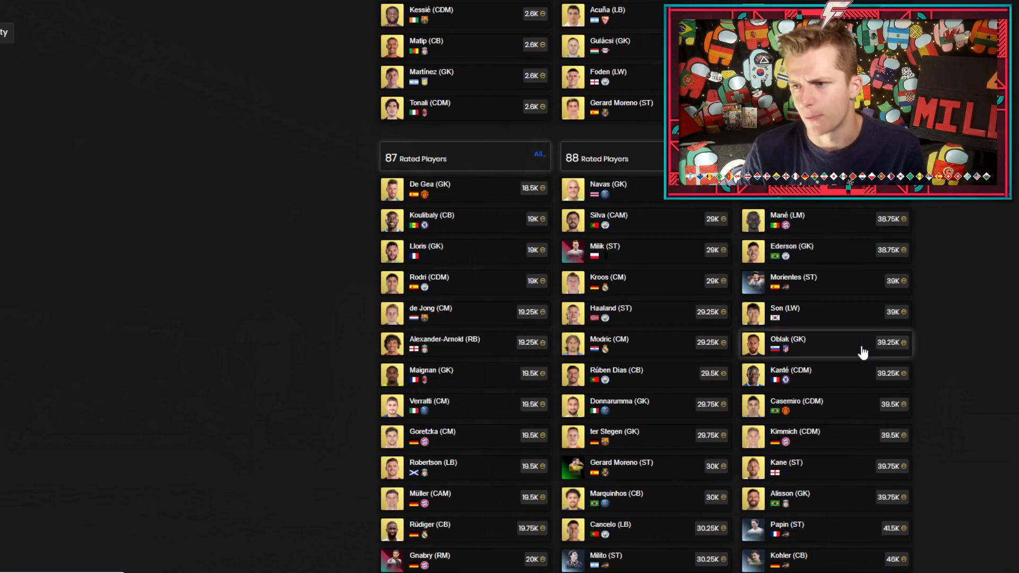
pyautogui.moveTo(813, 499)
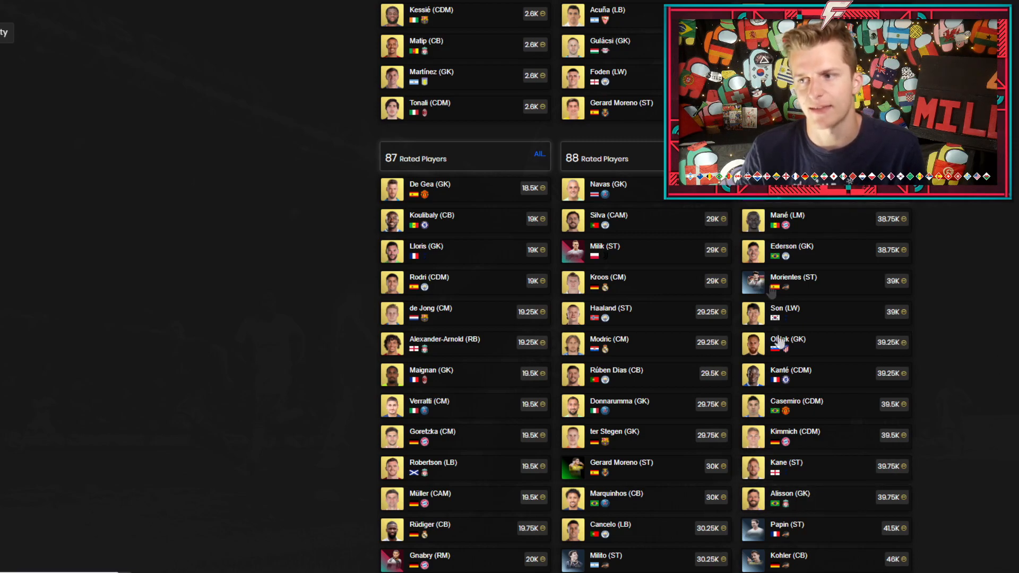
# Continue down the cheapest-player lists to the higher-rated columns up to 92.
pyautogui.scroll(-3)
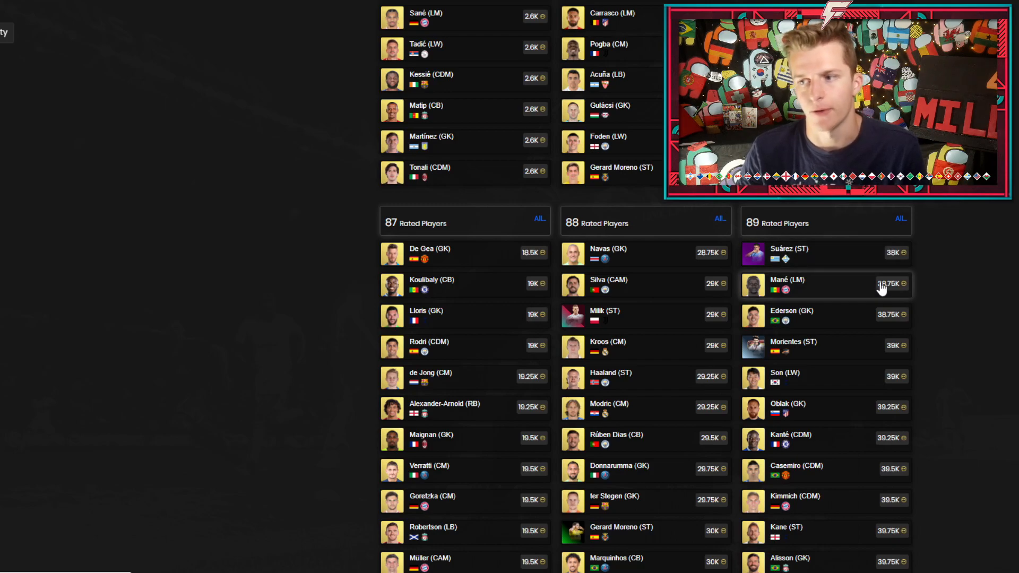
pyautogui.scroll(-3)
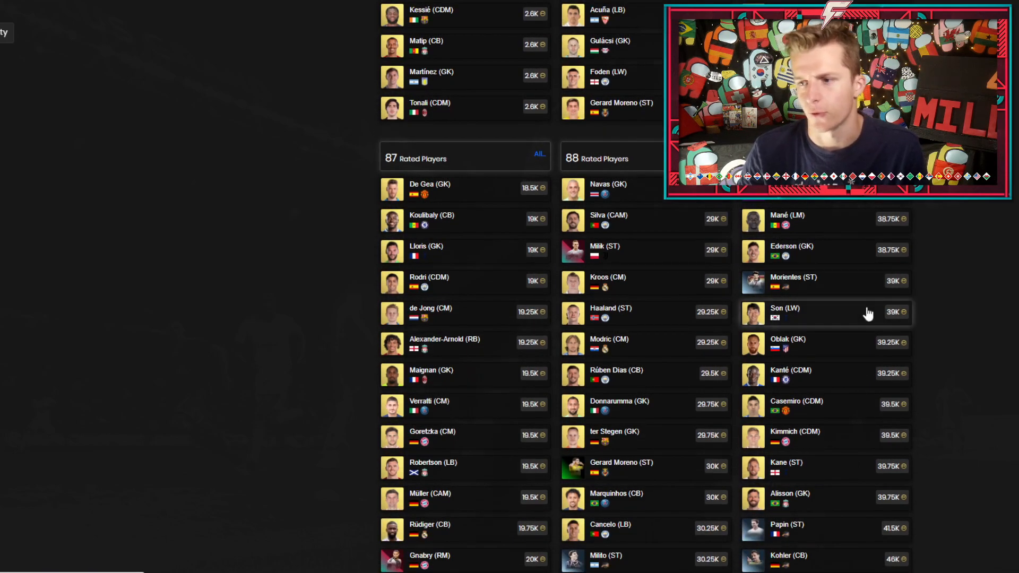
pyautogui.scroll(-3)
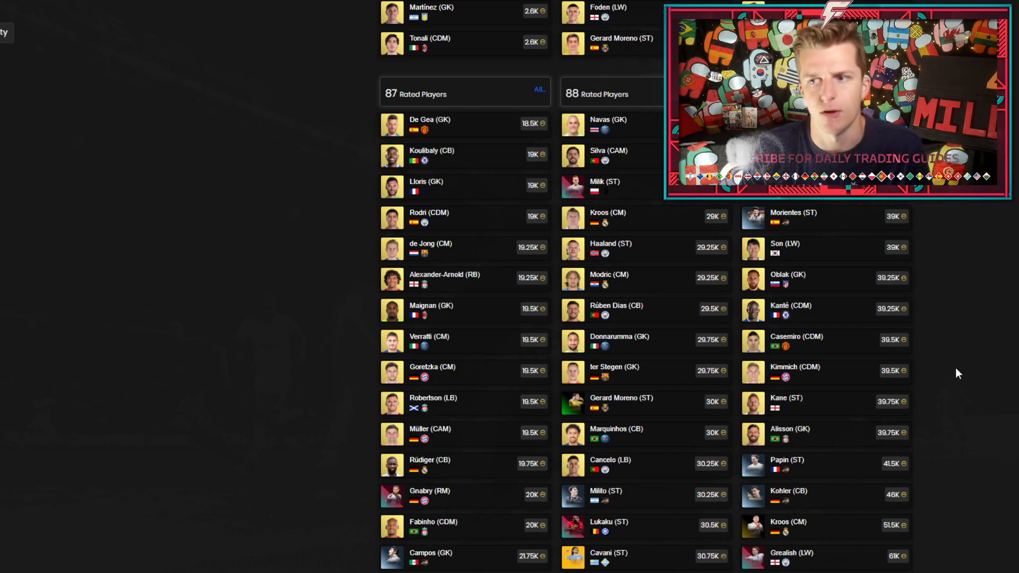
pyautogui.moveTo(578, 106)
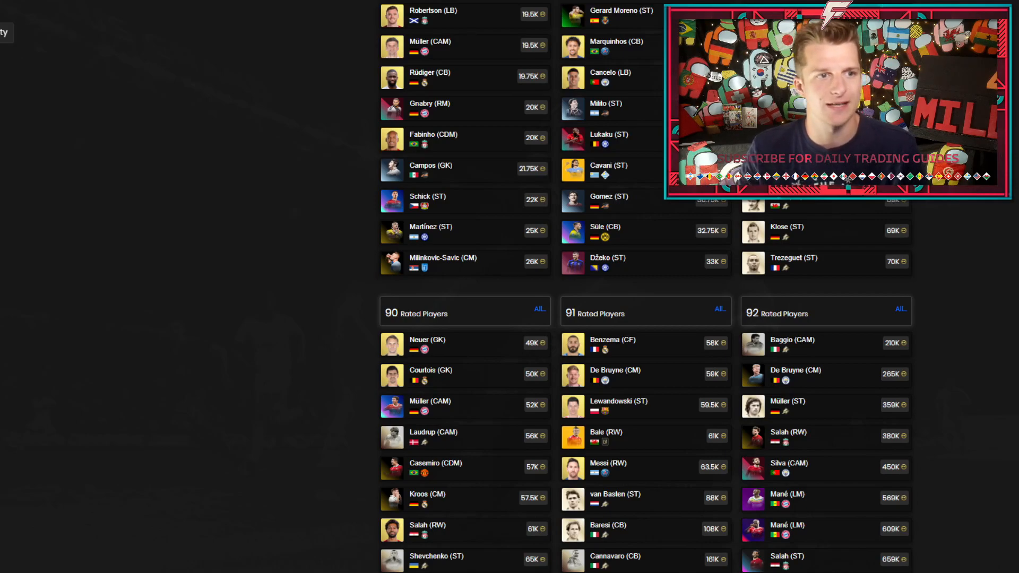
pyautogui.scroll(-3)
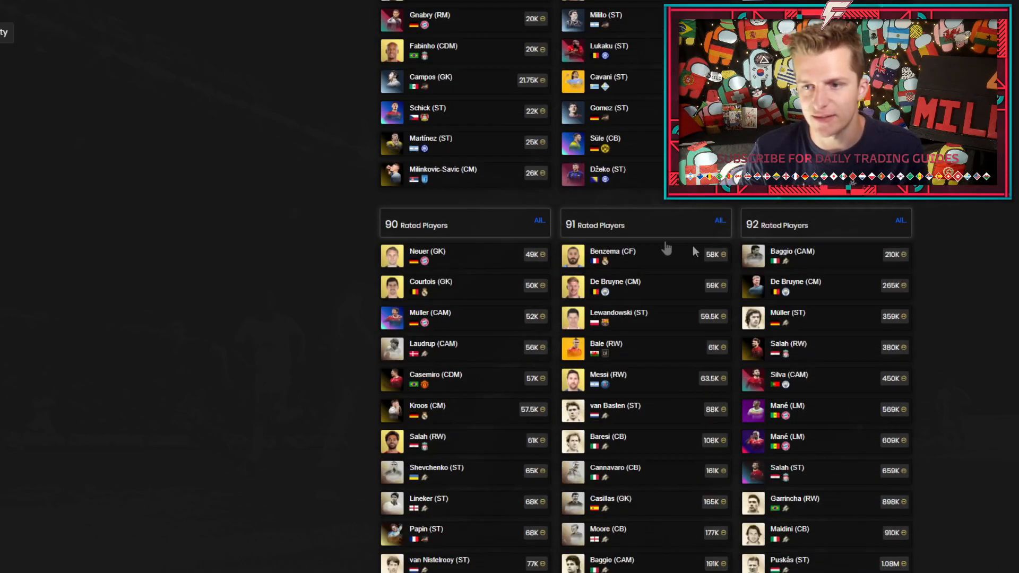
pyautogui.scroll(-3)
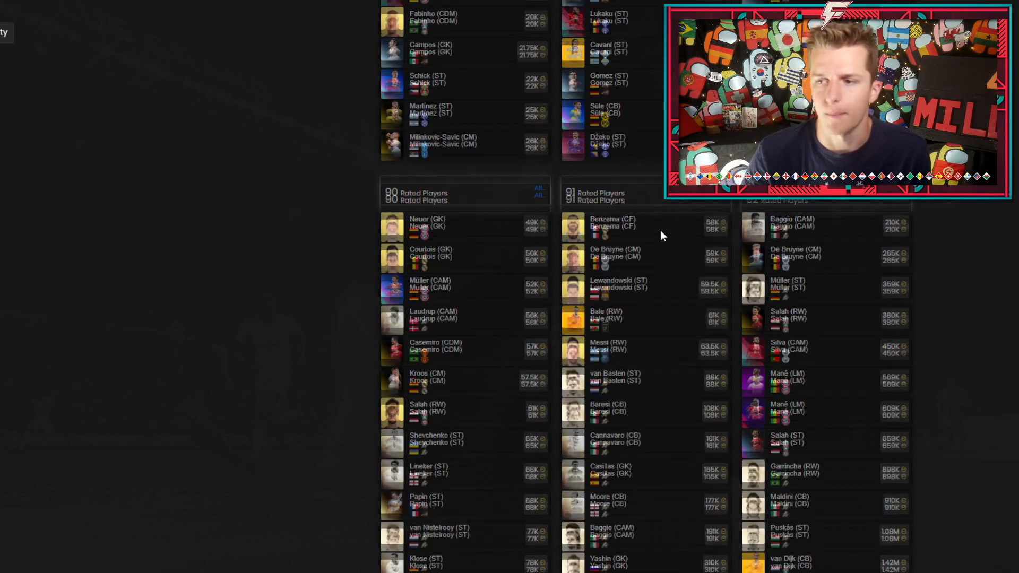
pyautogui.scroll(-3)
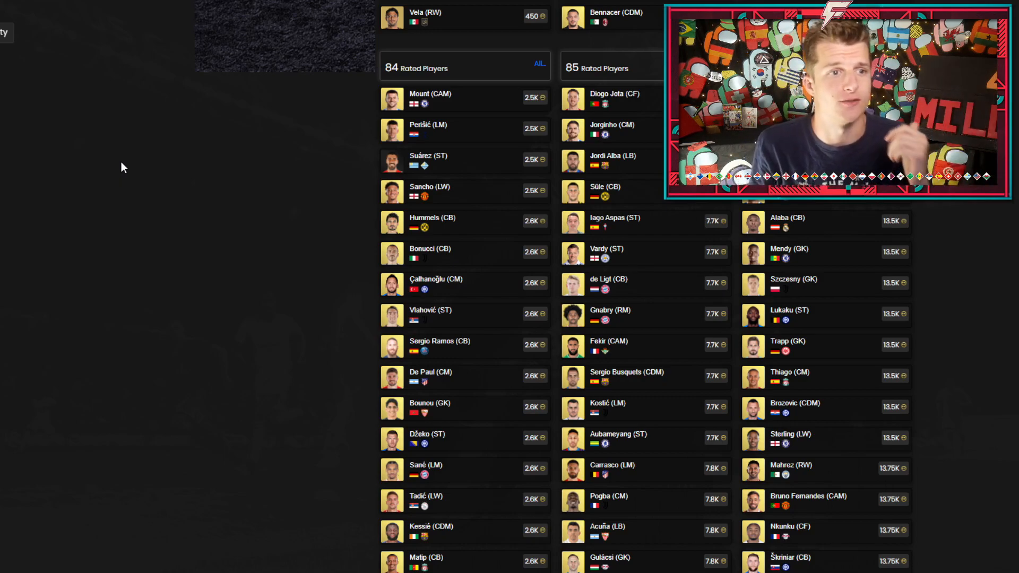
# Scroll the second cheapest list from 84-rated Thuram at 14K down to the 90–92 rated sections.
pyautogui.scroll(-3)
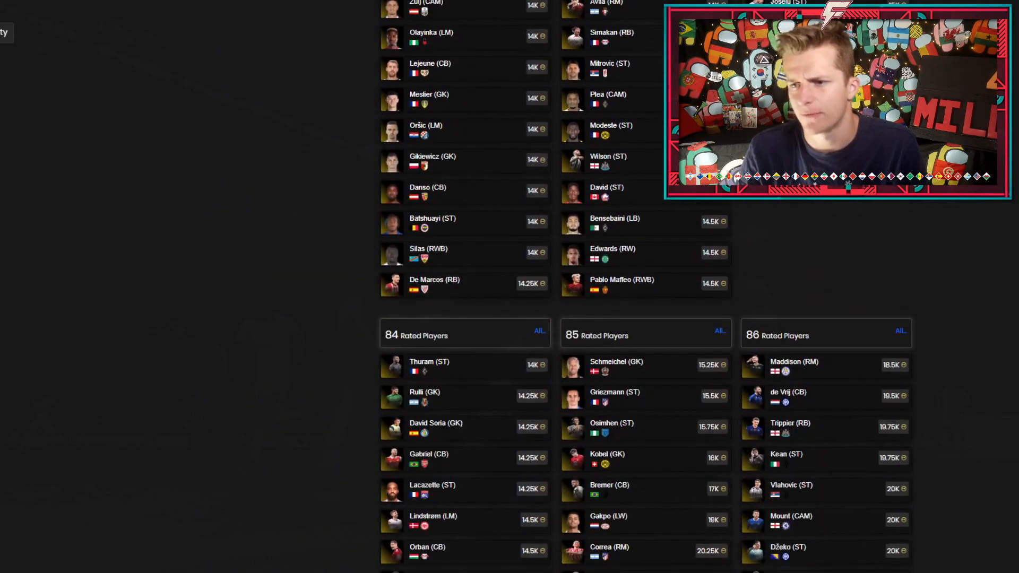
pyautogui.scroll(-3)
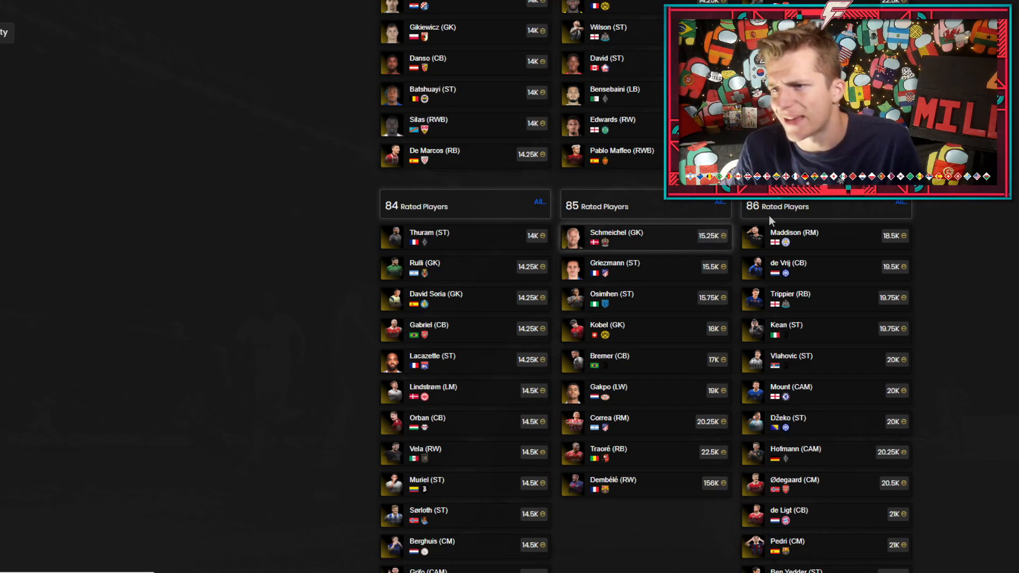
pyautogui.scroll(-3)
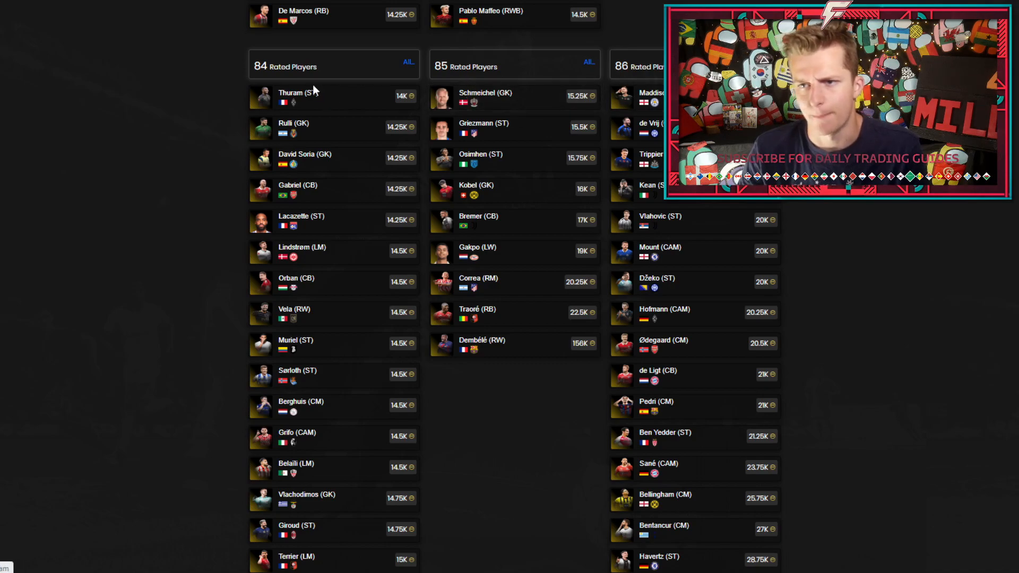
pyautogui.scroll(-3)
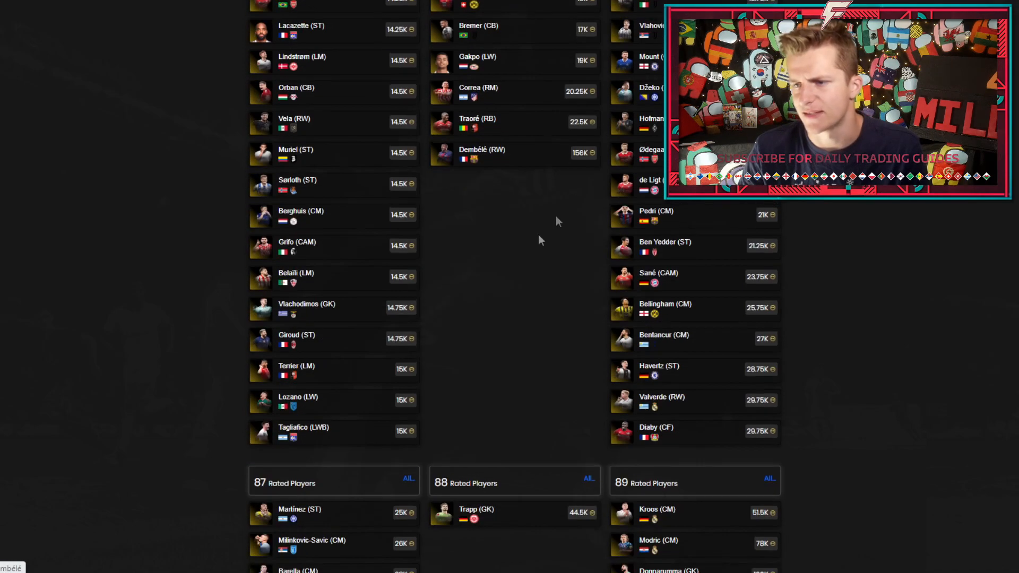
pyautogui.scroll(-3)
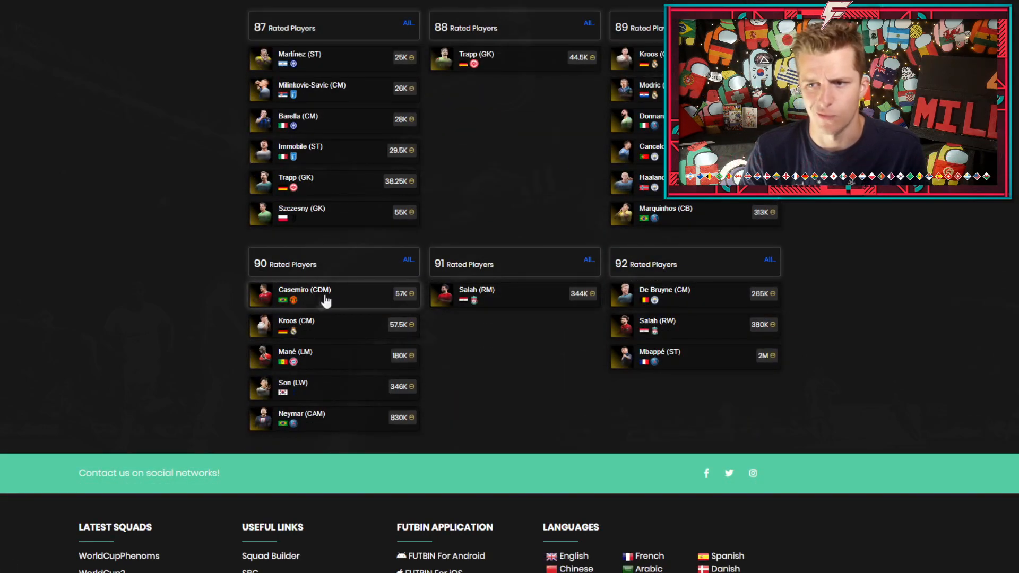
pyautogui.moveTo(346, 305)
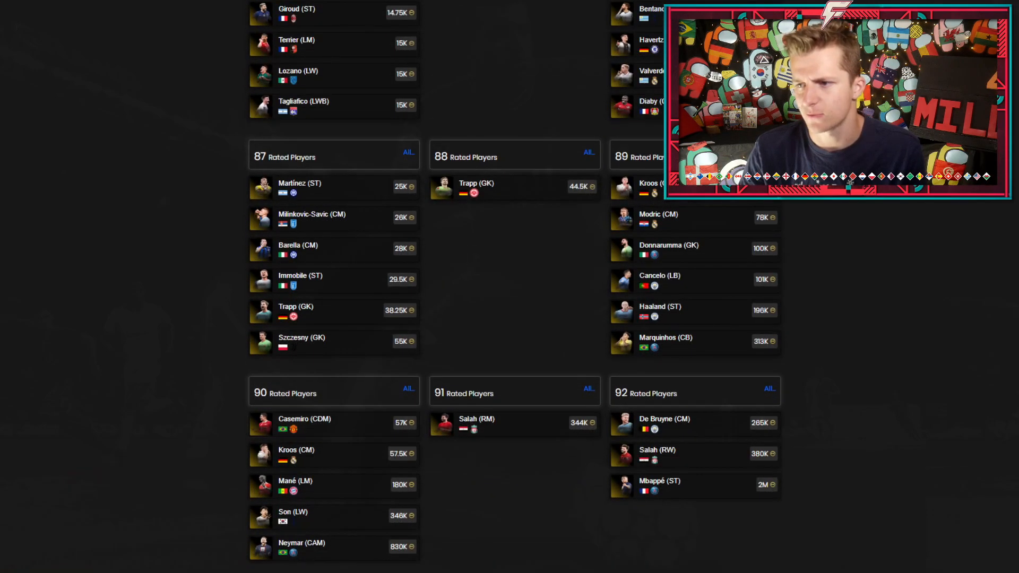
pyautogui.scroll(-3)
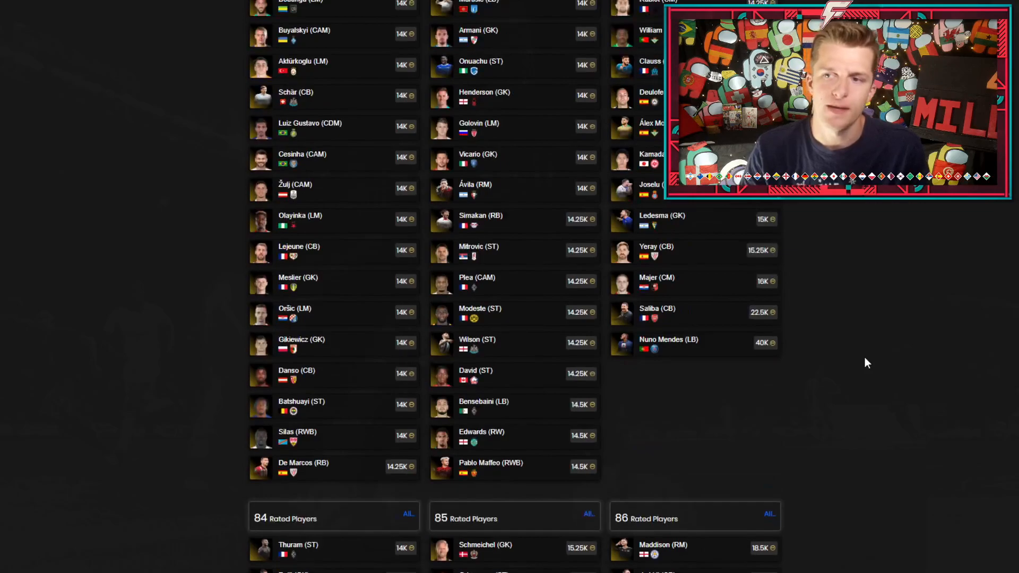